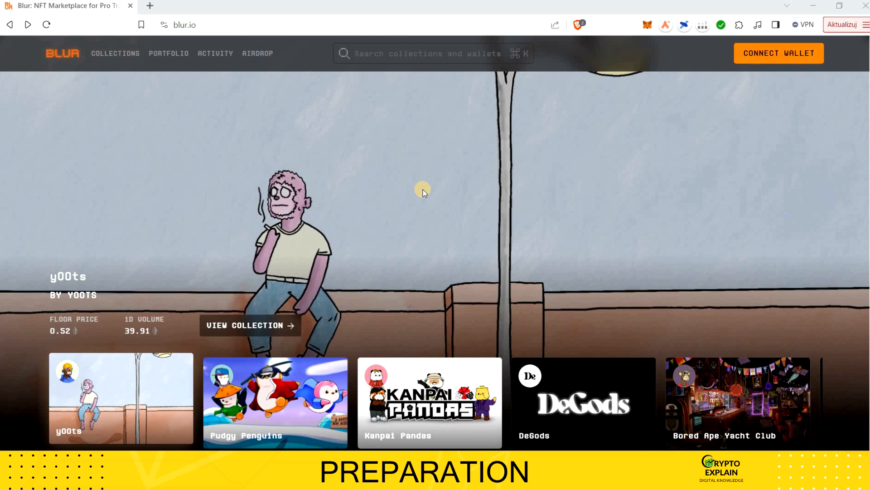
mouse_move(186, 36)
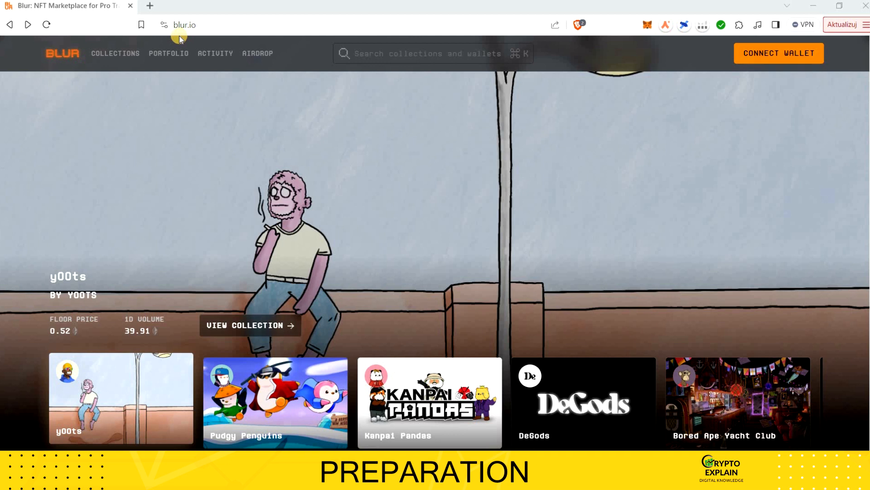
mouse_move(188, 38)
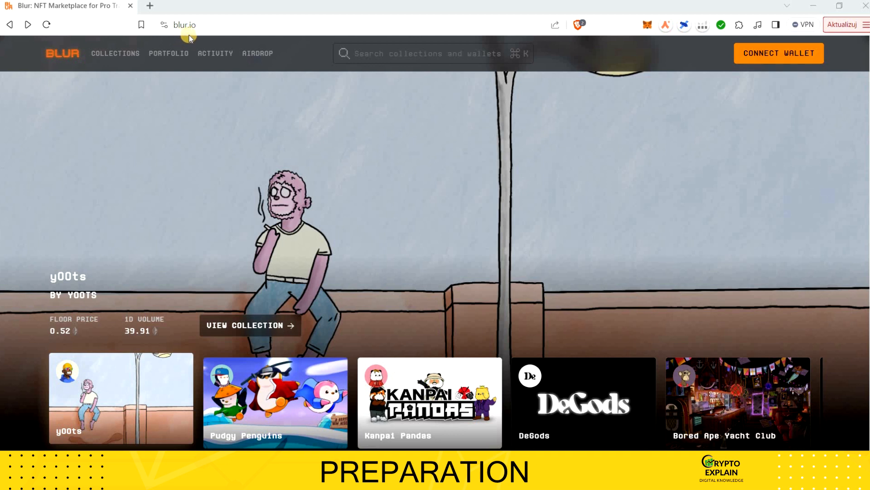
mouse_move(91, 210)
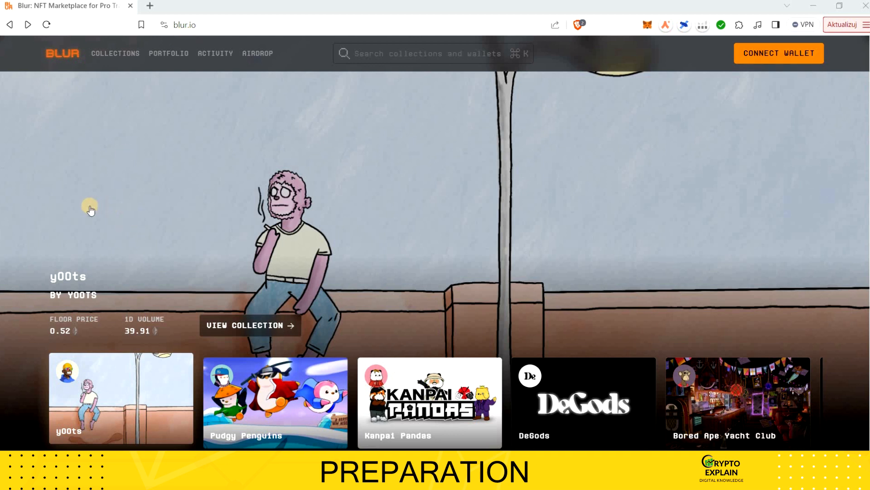
Step: Browse the home page rankings, switching between the trending and top collections views
scroll("down", 3)
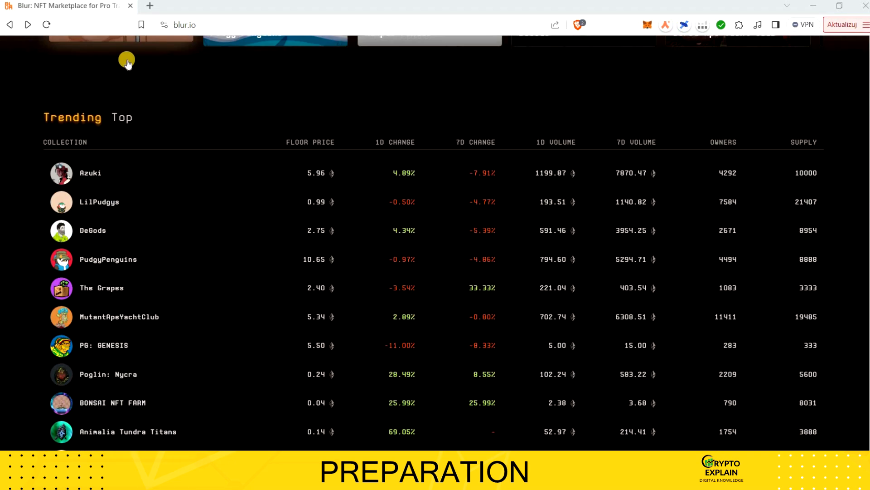
scroll("up", 3)
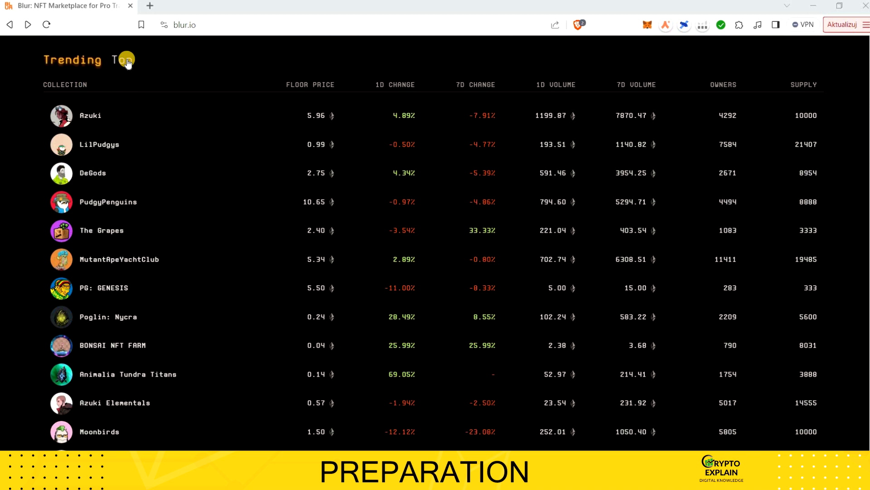
left_click(121, 60)
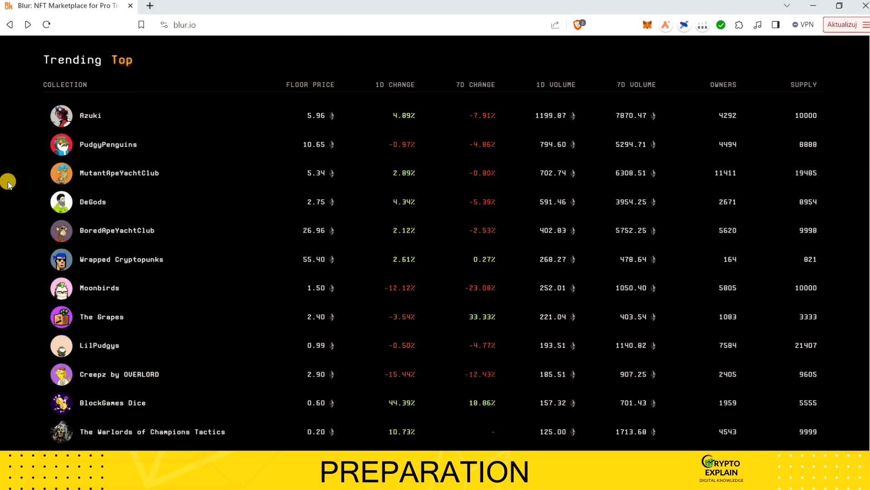
left_click(73, 60)
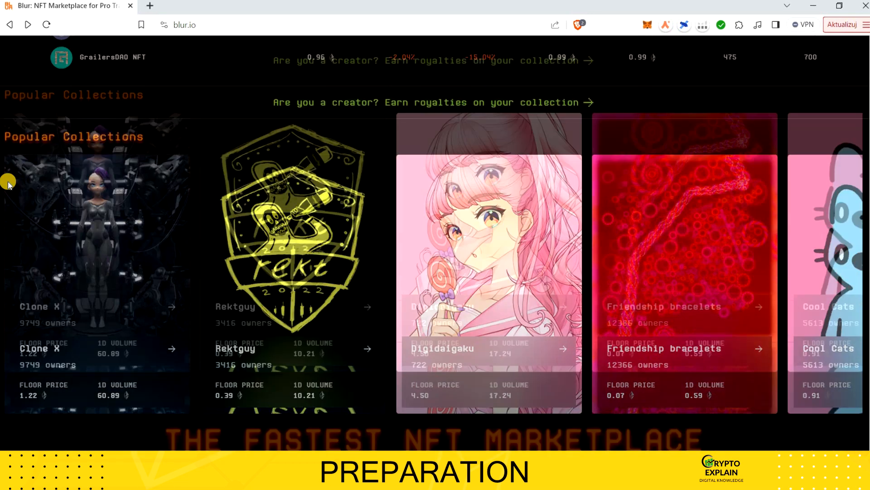
scroll("down", 3)
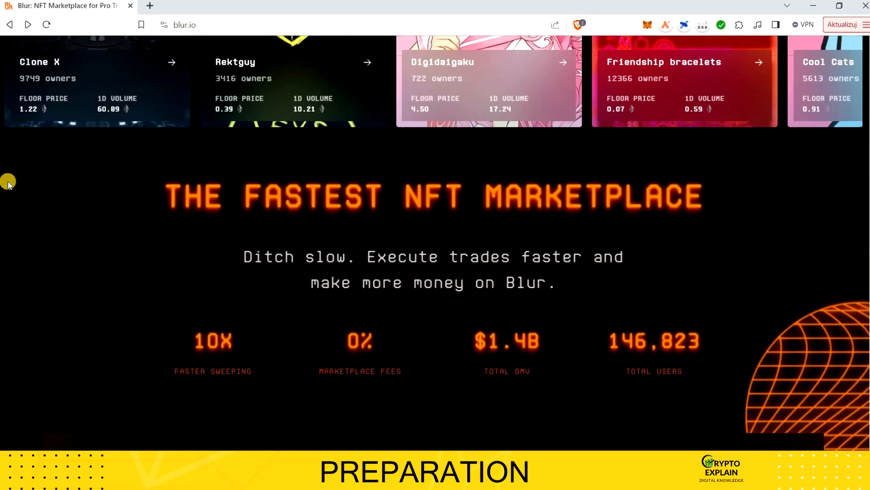
scroll("up", 3)
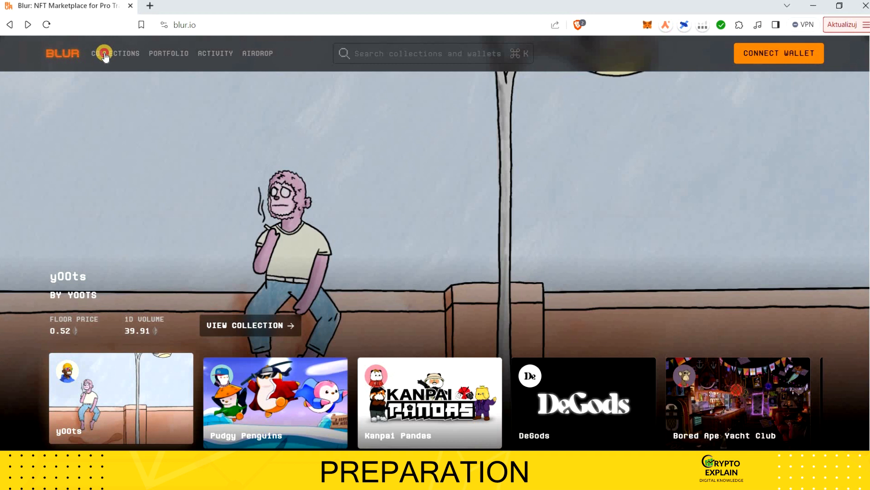
Step: Show all collections sorted by floor price, lowest first
left_click(115, 53)
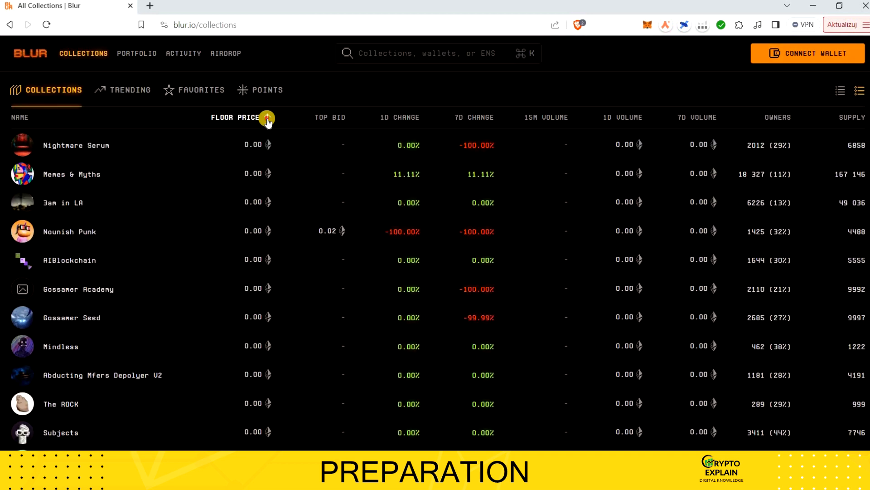
left_click(266, 117)
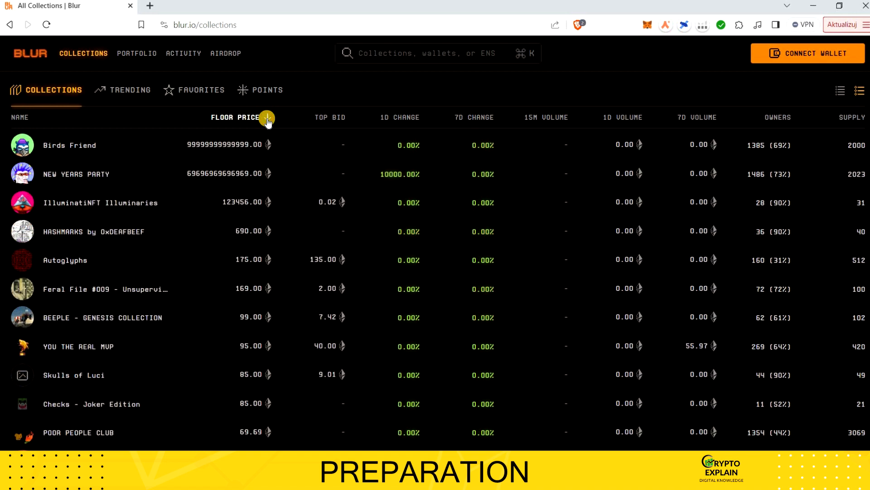
left_click(266, 118)
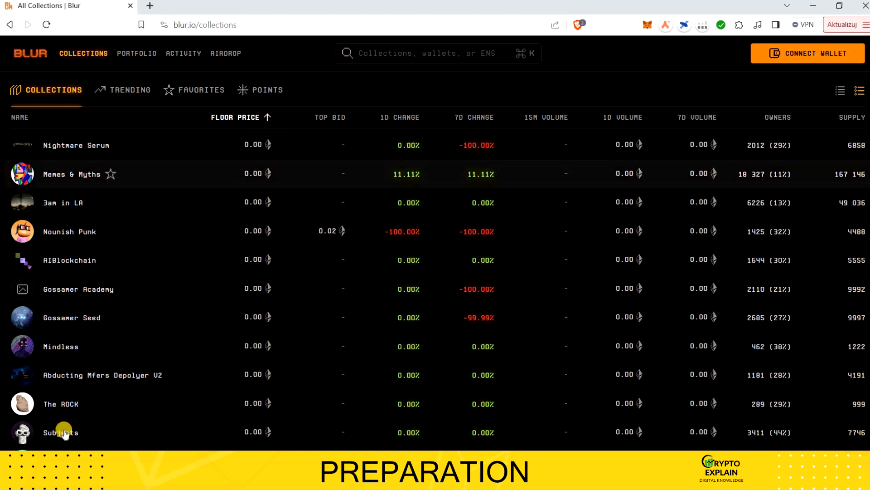
mouse_move(61, 433)
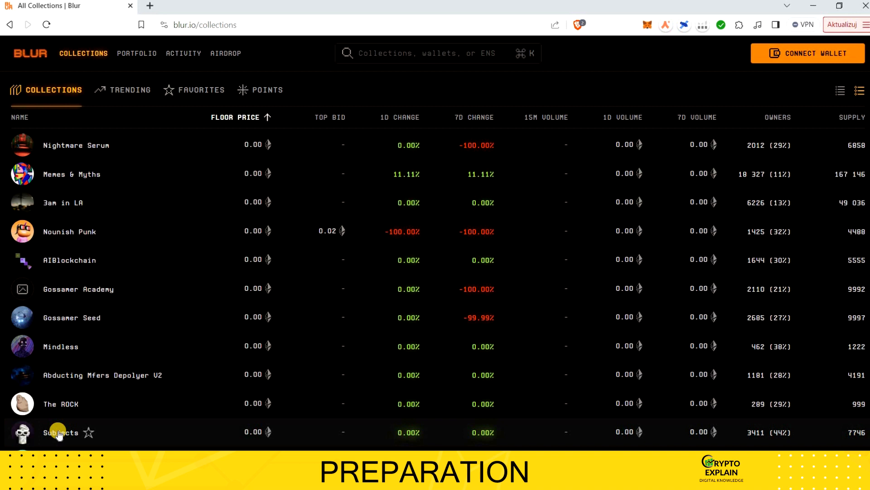
mouse_move(80, 427)
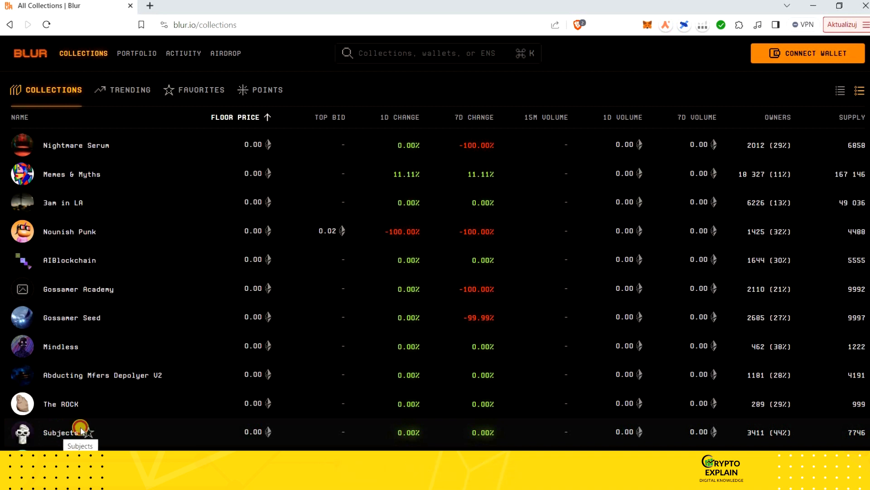
Step: Go into the Subjects collection and view the Subject #5582 item page
left_click(61, 432)
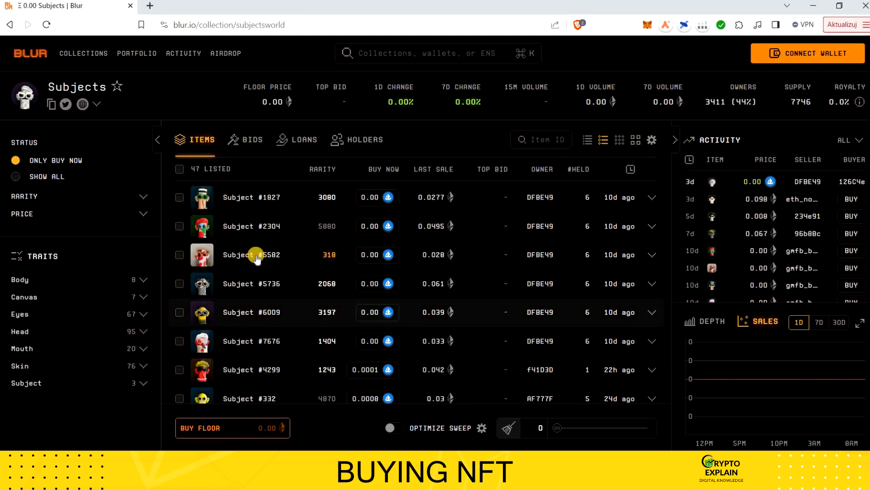
mouse_move(226, 255)
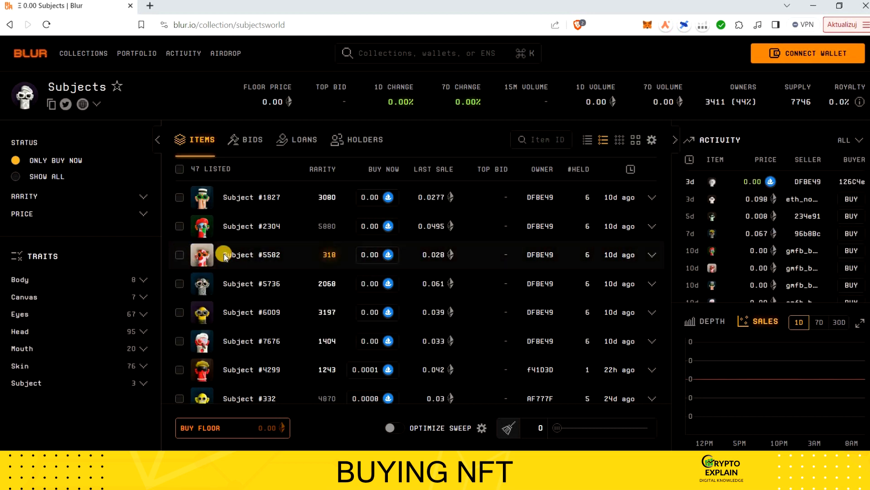
left_click(253, 254)
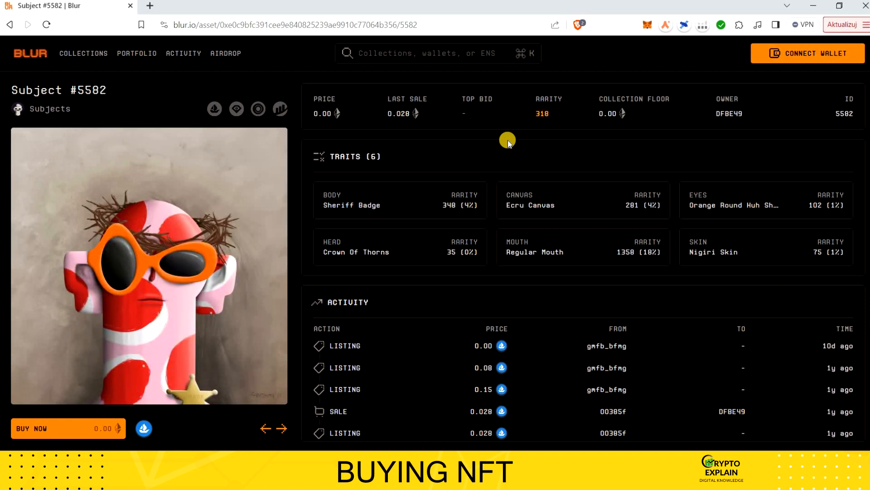
mouse_move(787, 58)
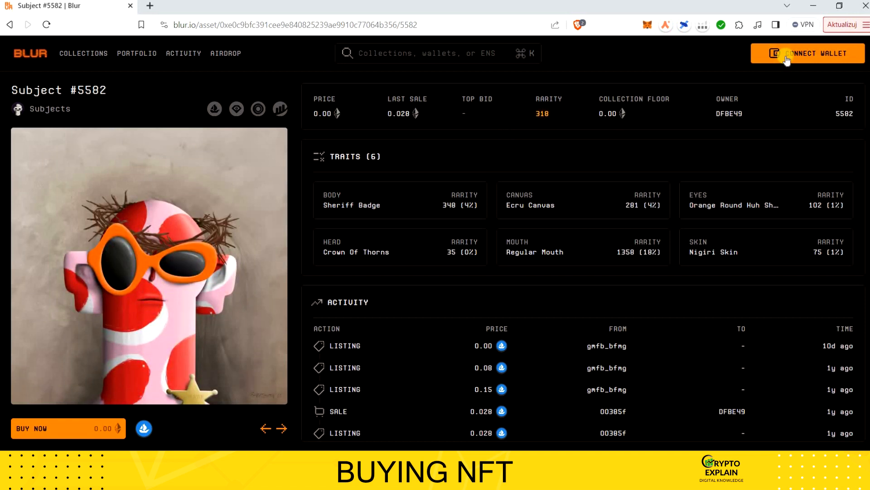
Step: Begin connecting a wallet to Blur, choosing MetaMask
left_click(808, 52)
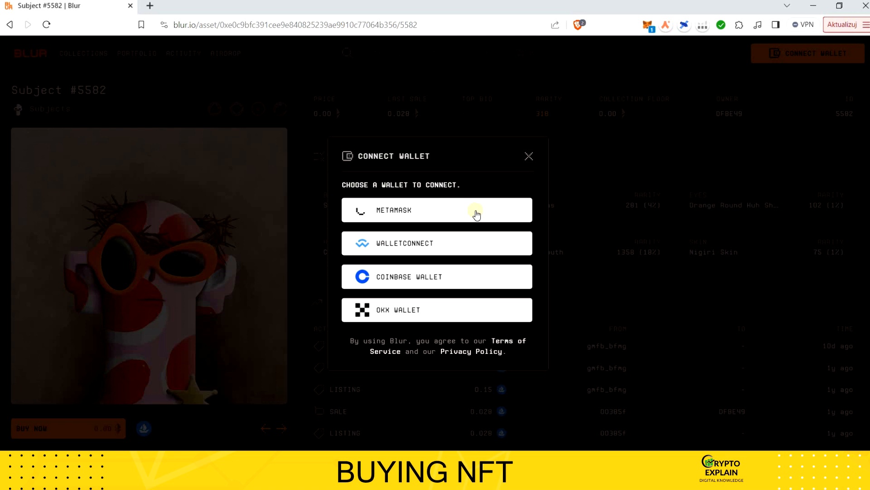
mouse_move(620, 177)
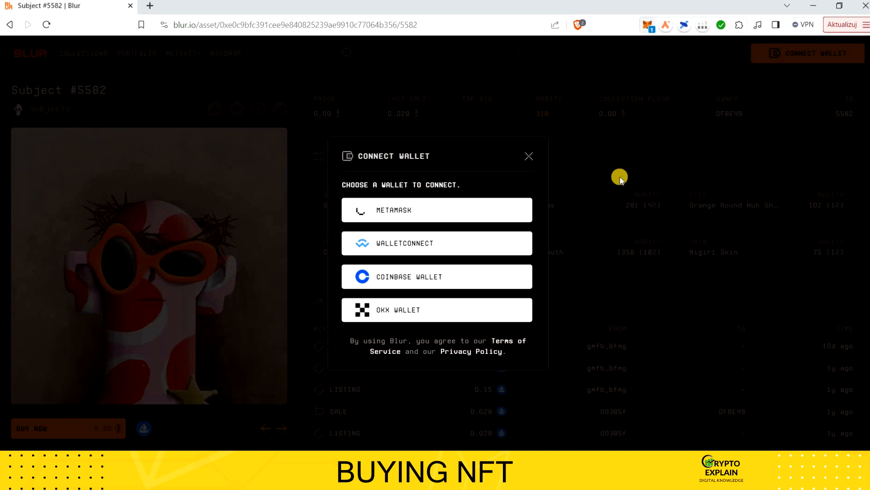
left_click(437, 210)
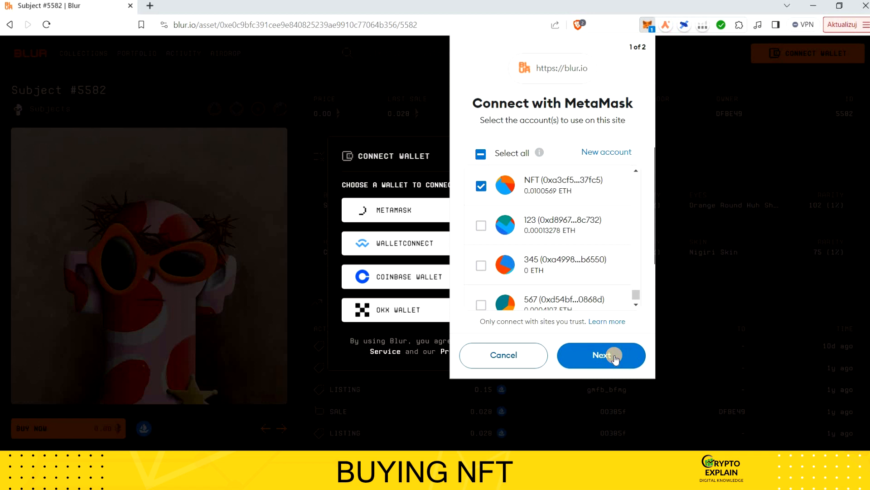
Step: Connect the NFT account to Blur in MetaMask and sign the sign-in message
left_click(601, 355)
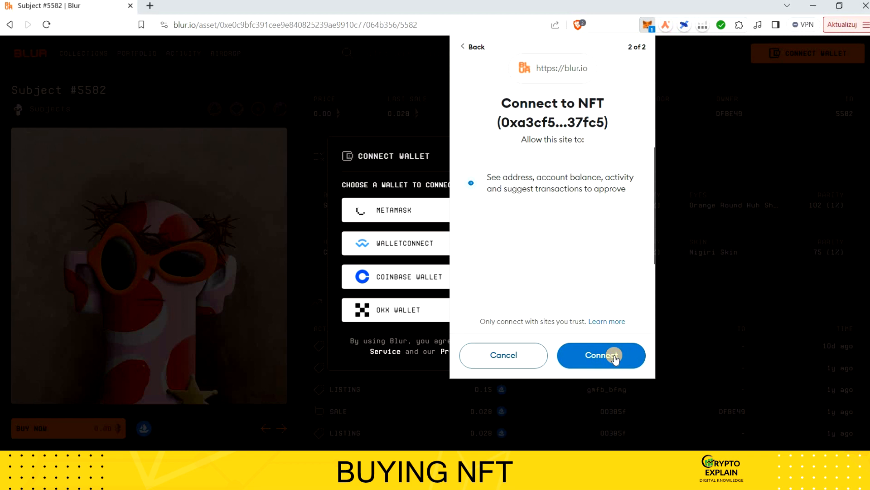
left_click(601, 356)
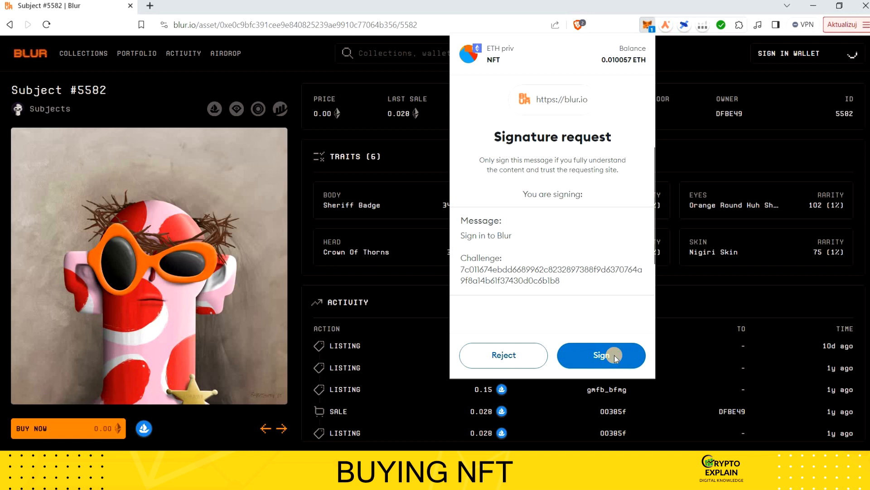
left_click(601, 356)
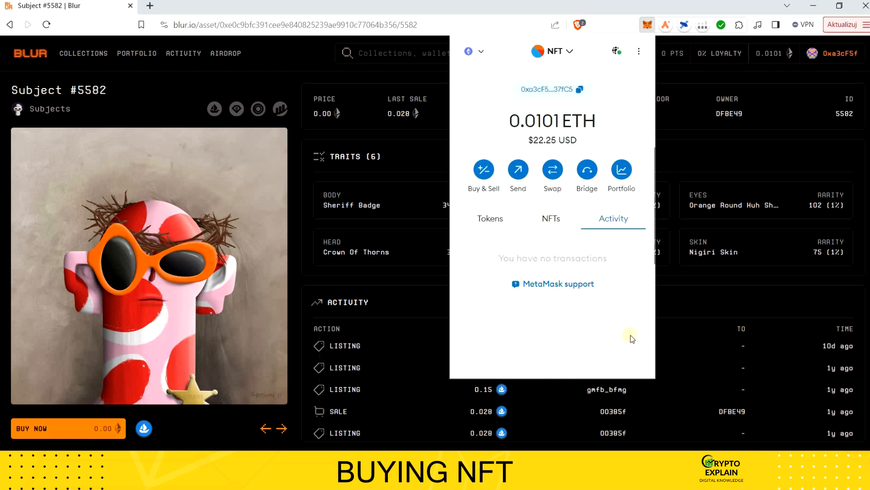
mouse_move(709, 145)
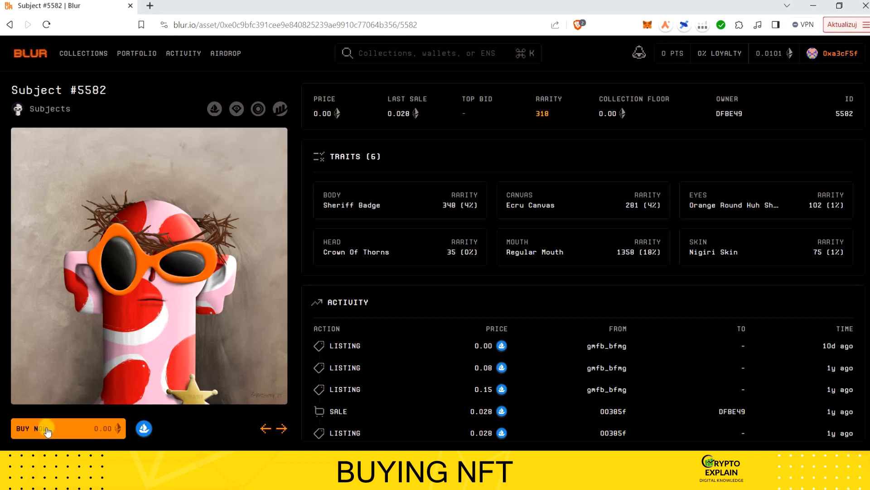
mouse_move(556, 260)
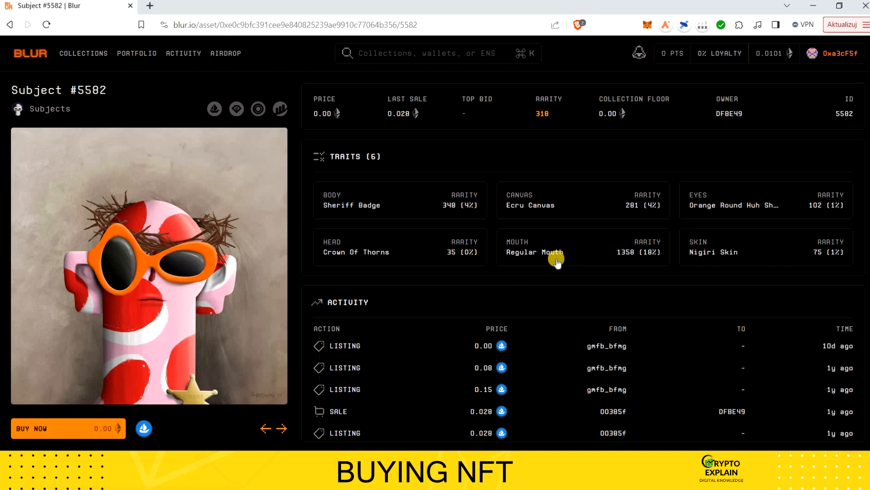
Step: Attempt to buy Subject #5582, which turns out to be no longer available
left_click(68, 428)
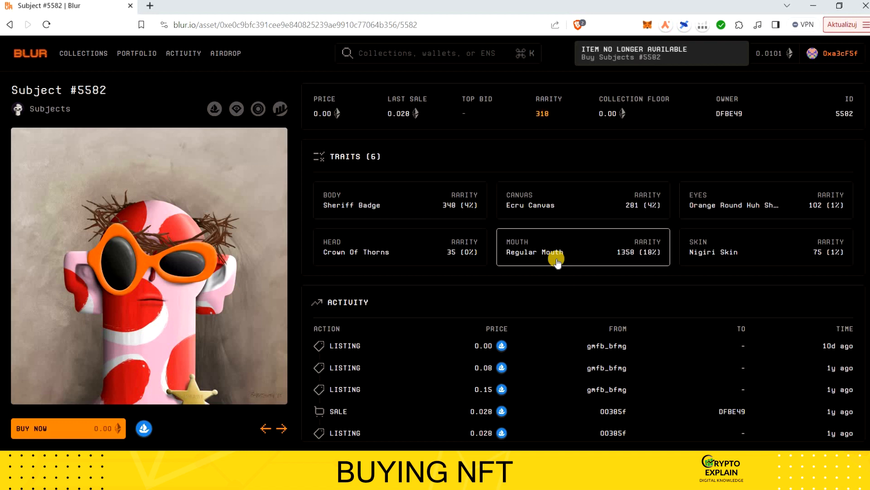
mouse_move(186, 437)
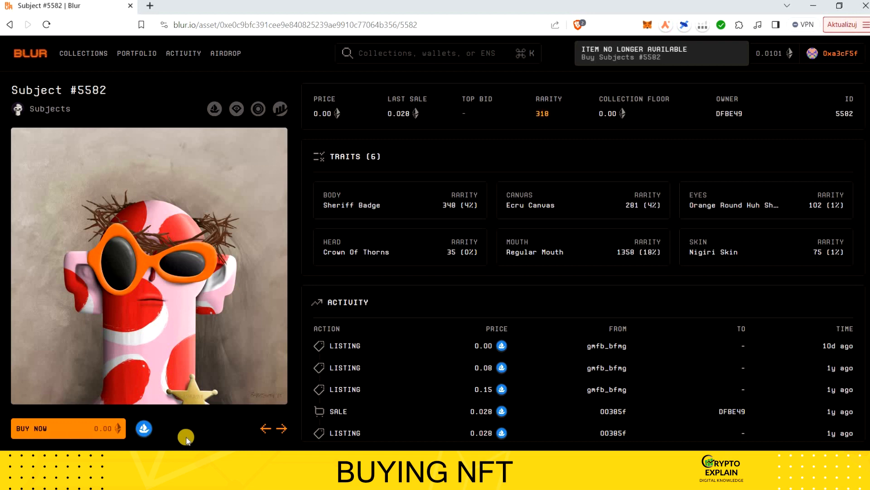
mouse_move(308, 293)
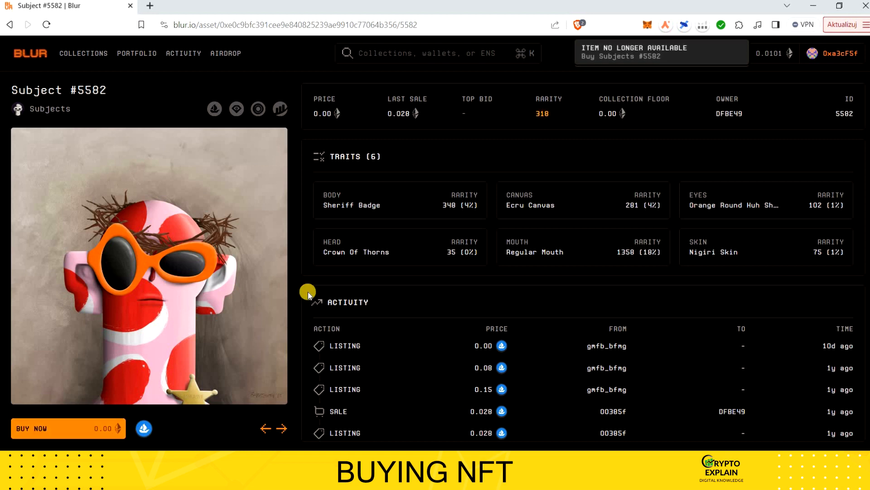
mouse_move(21, 43)
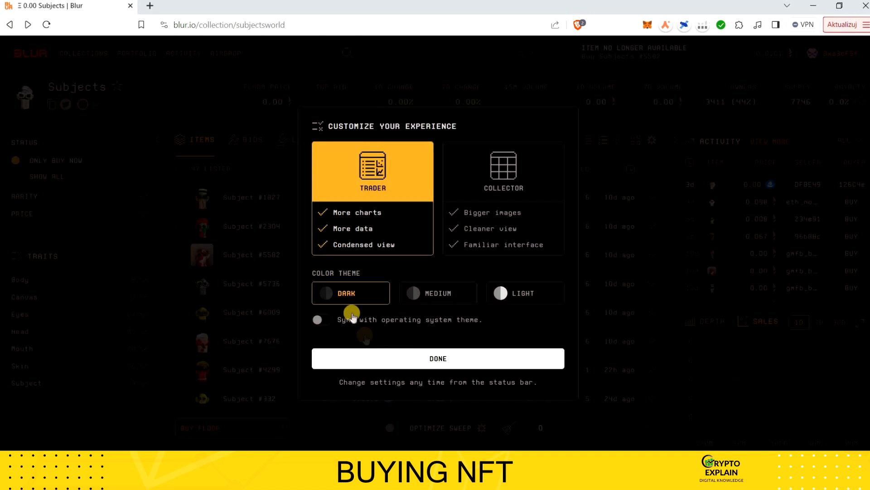
Step: Dismiss the customization prompt and start buying Subject #4299 for 0.0001 ETH
left_click(438, 359)
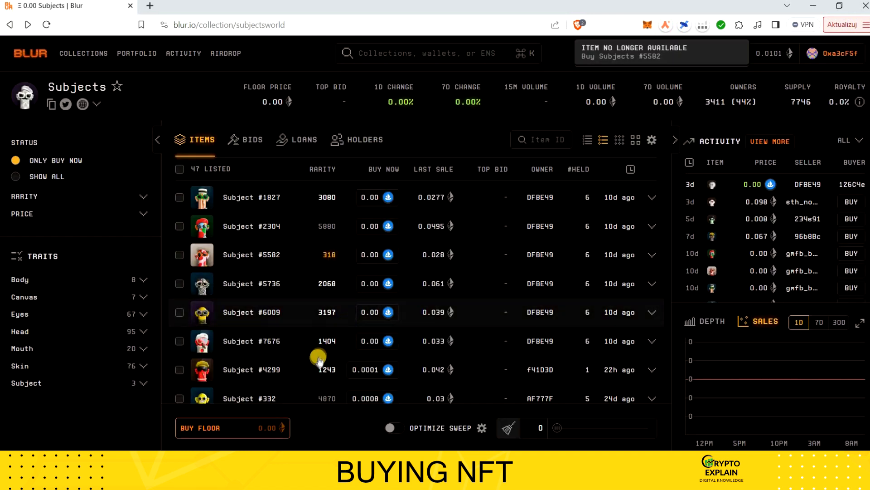
scroll("down", 3)
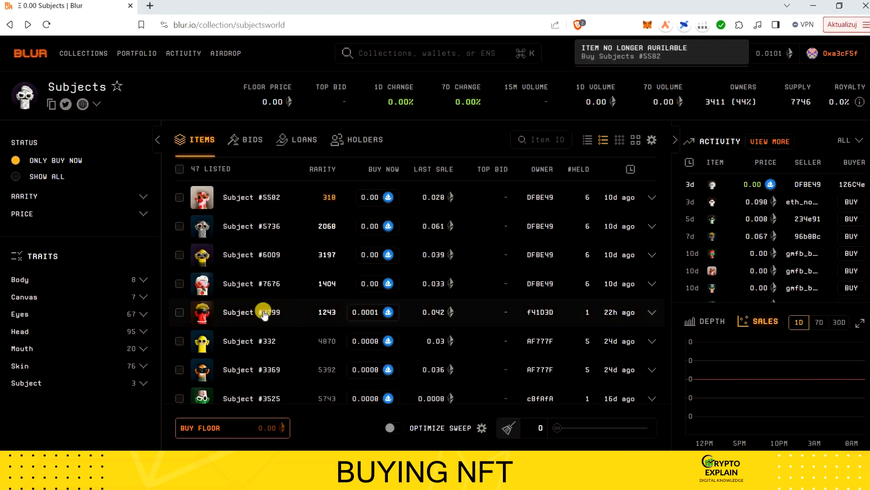
left_click(269, 312)
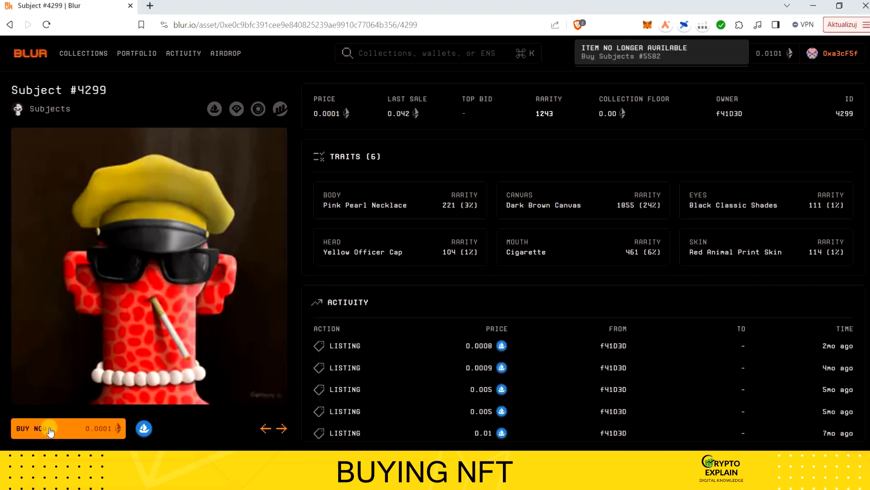
left_click(50, 428)
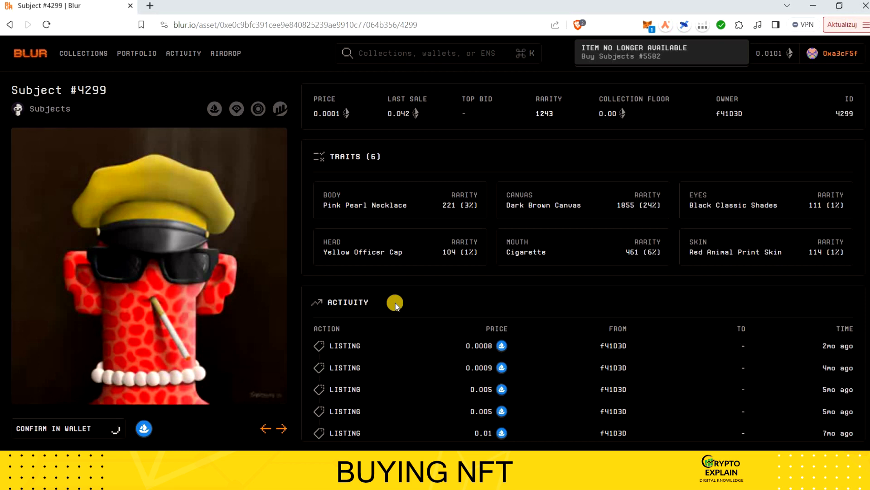
mouse_move(575, 155)
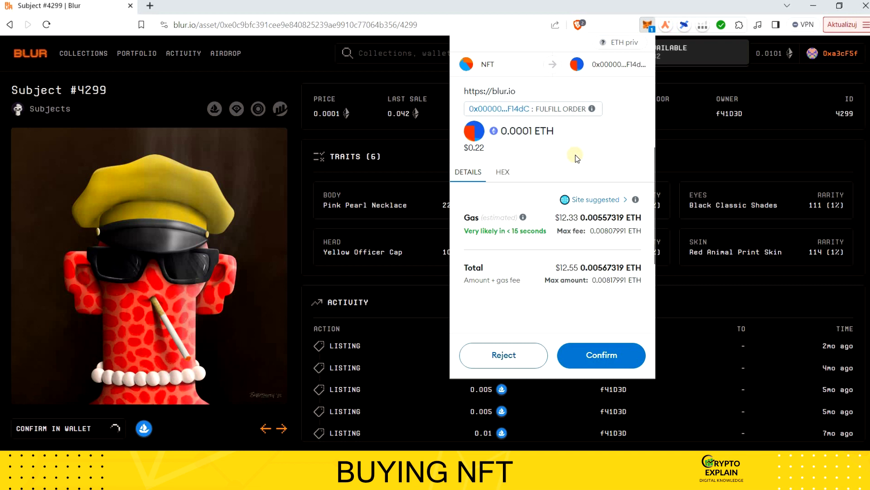
mouse_move(578, 172)
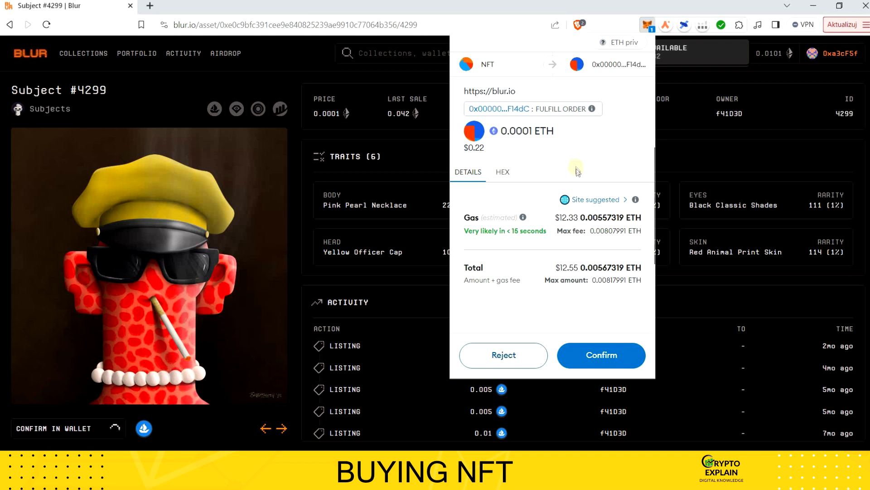
mouse_move(583, 150)
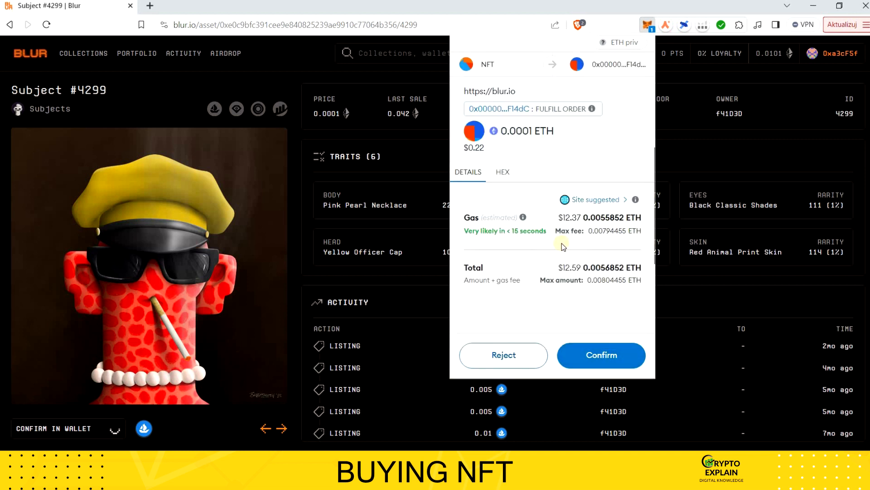
Step: Confirm the 0.0001 ETH purchase transaction for Subject #4299 in MetaMask
left_click(594, 200)
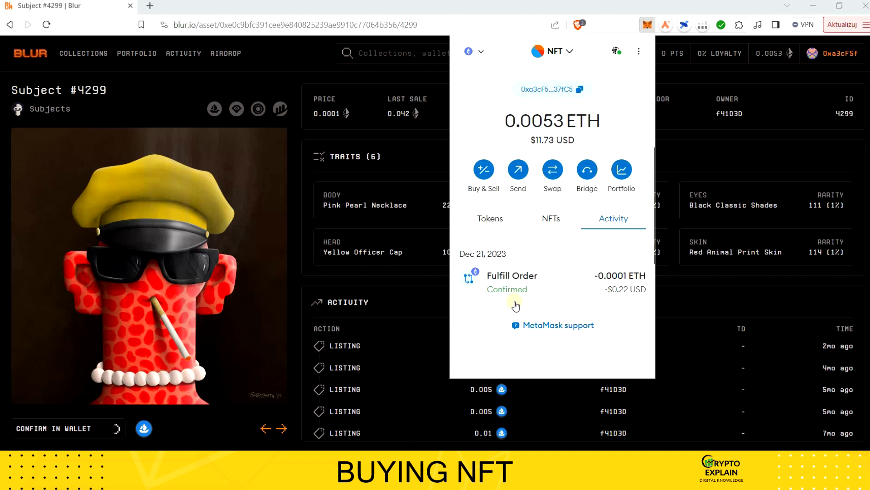
mouse_move(541, 154)
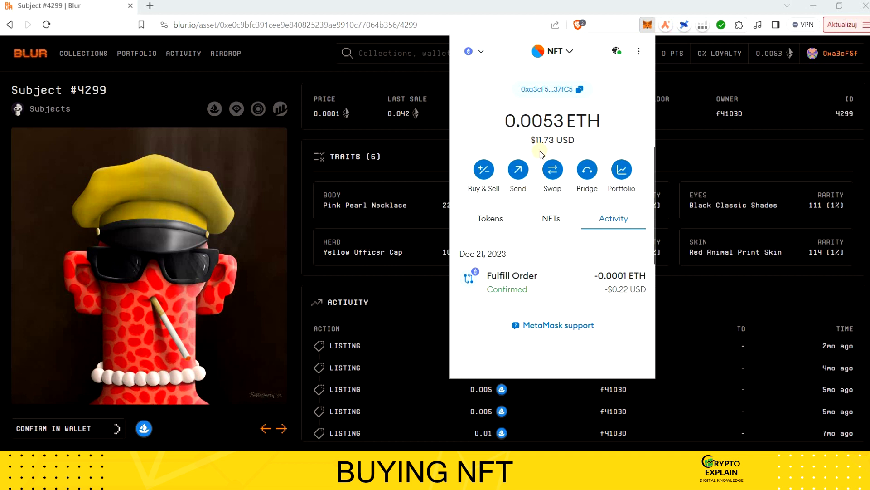
mouse_move(629, 294)
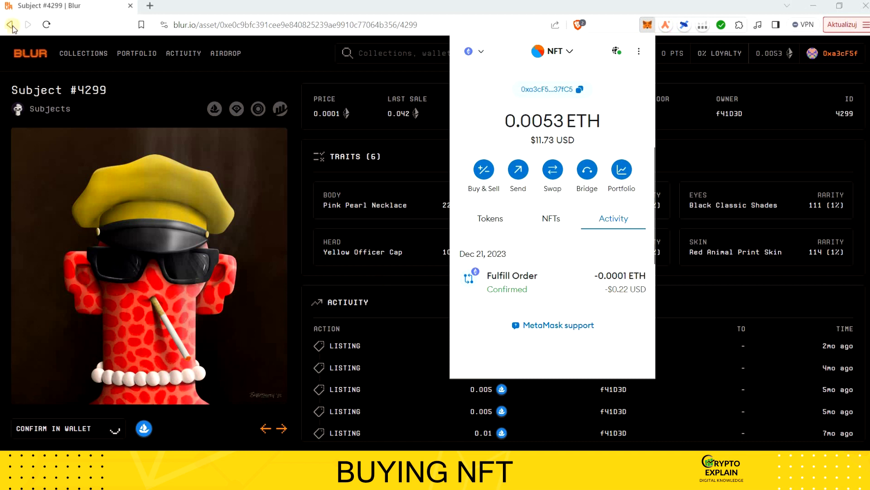
Step: Refresh to see Subject #4299 owned by you, then go to the portfolio inventory
left_click(10, 24)
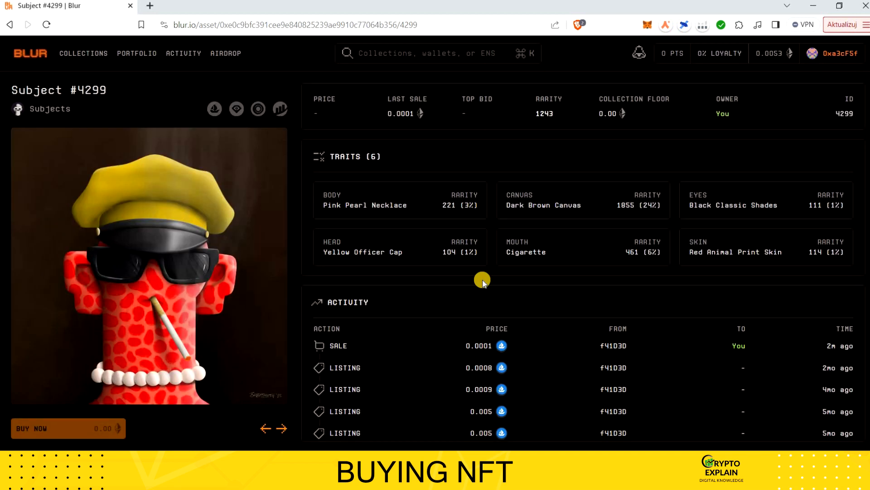
mouse_move(724, 356)
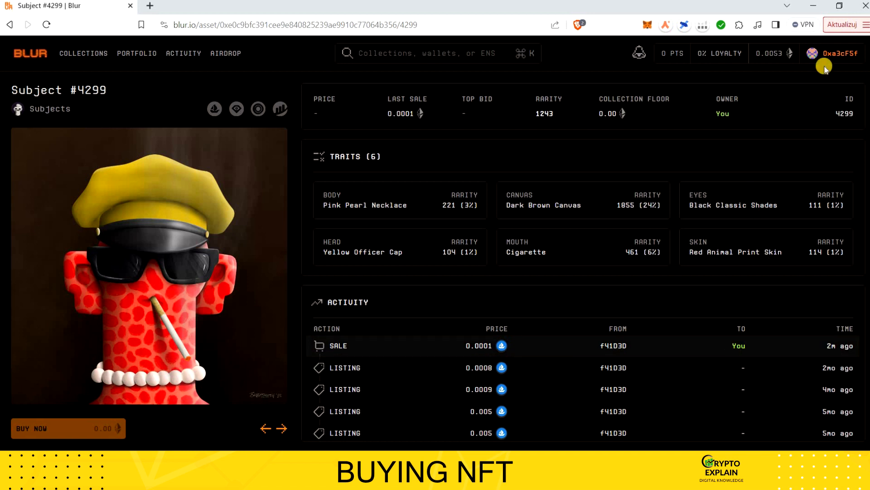
left_click(830, 54)
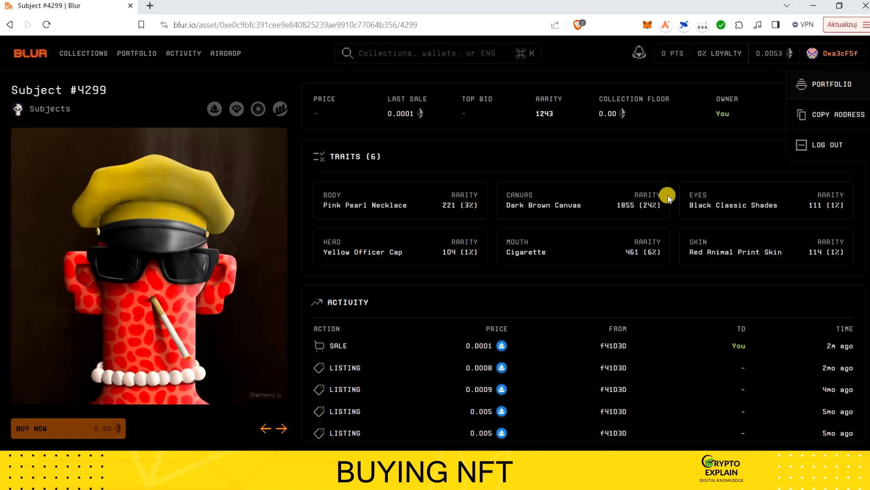
left_click(832, 83)
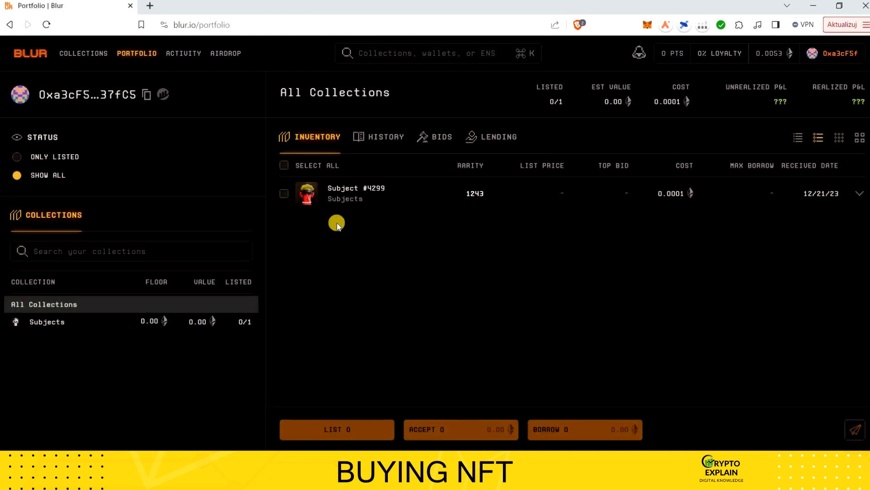
mouse_move(404, 219)
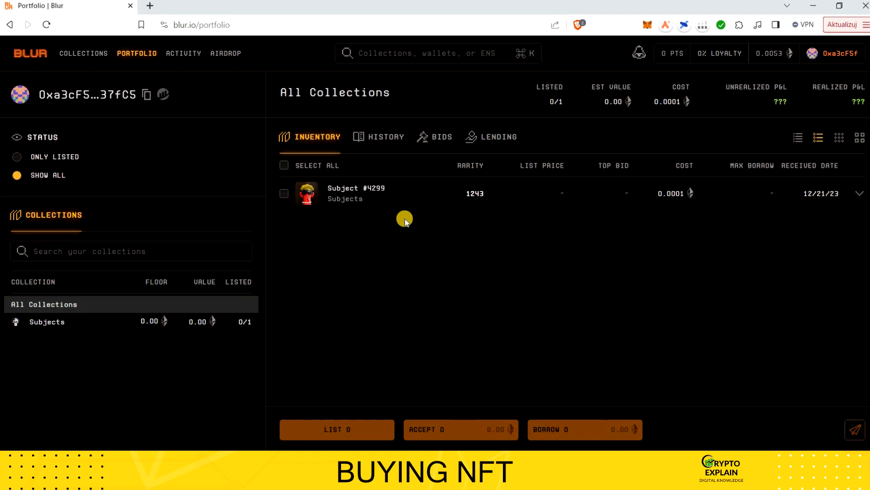
mouse_move(402, 218)
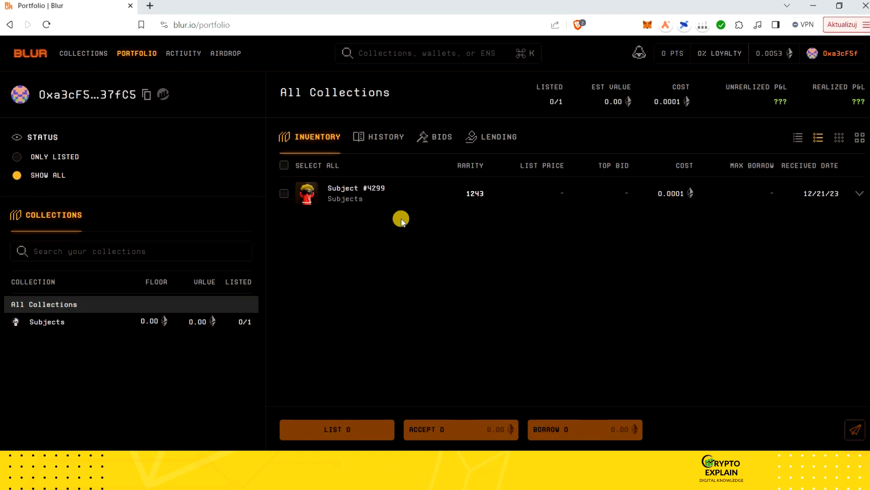
mouse_move(382, 144)
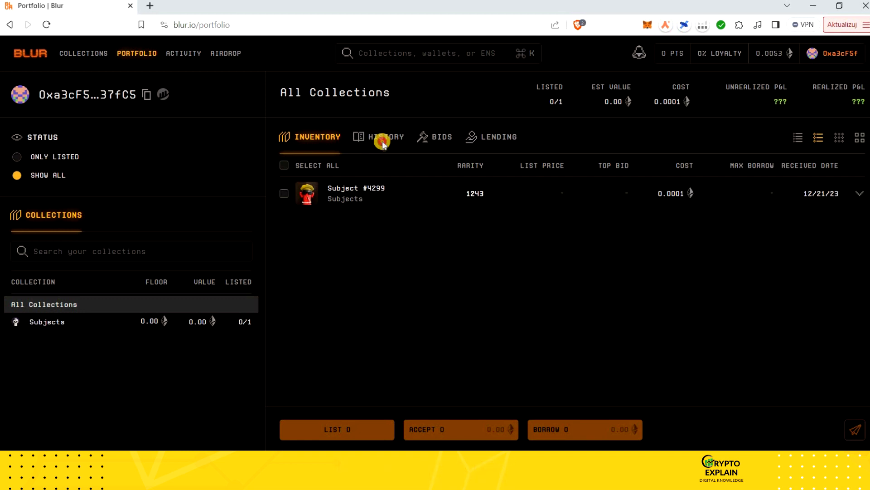
left_click(386, 137)
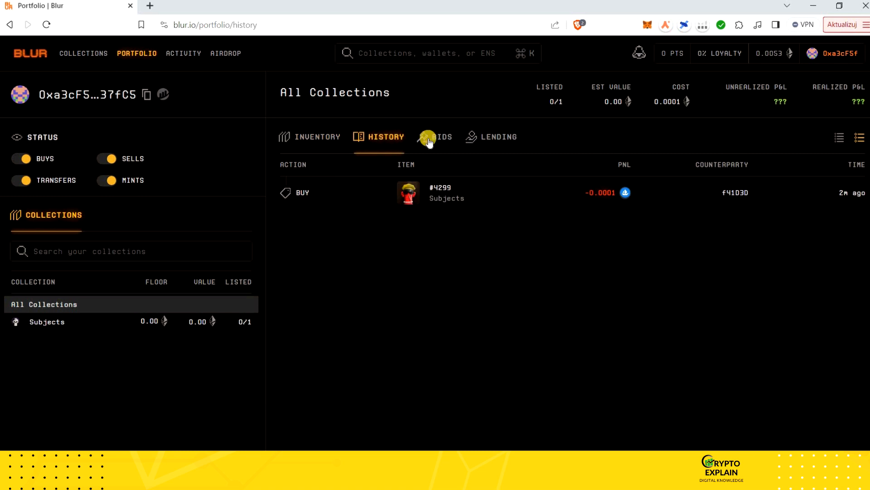
left_click(441, 137)
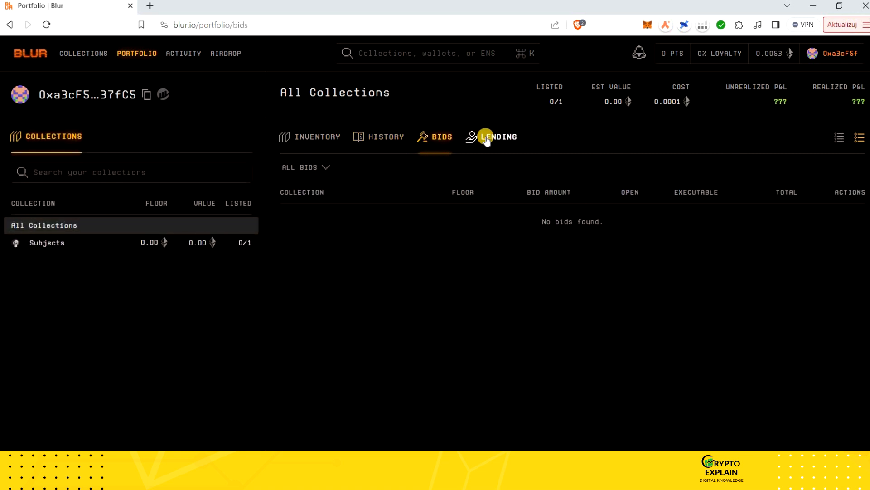
left_click(498, 137)
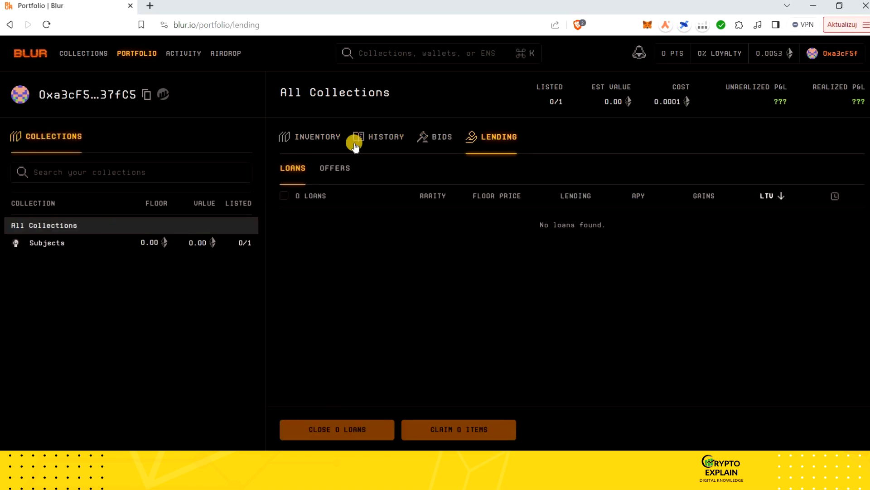
left_click(317, 137)
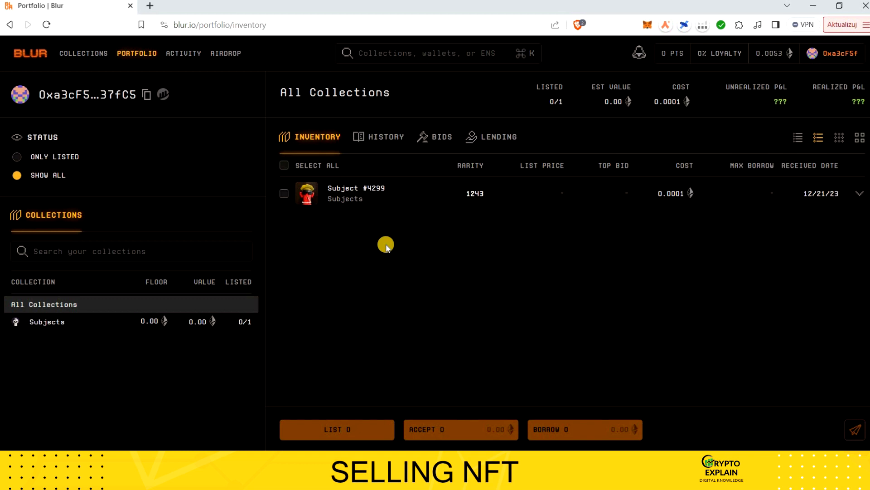
mouse_move(400, 221)
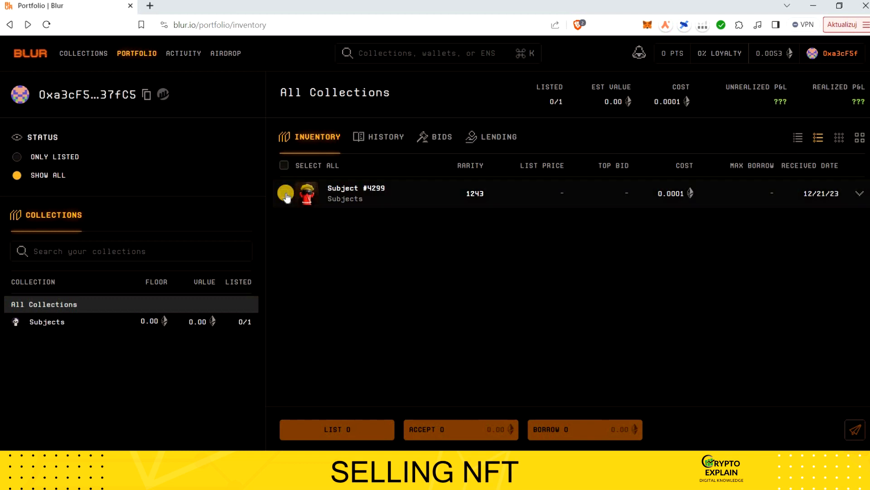
Step: Select Subject #4299 in the inventory and start listing it for sale
left_click(284, 193)
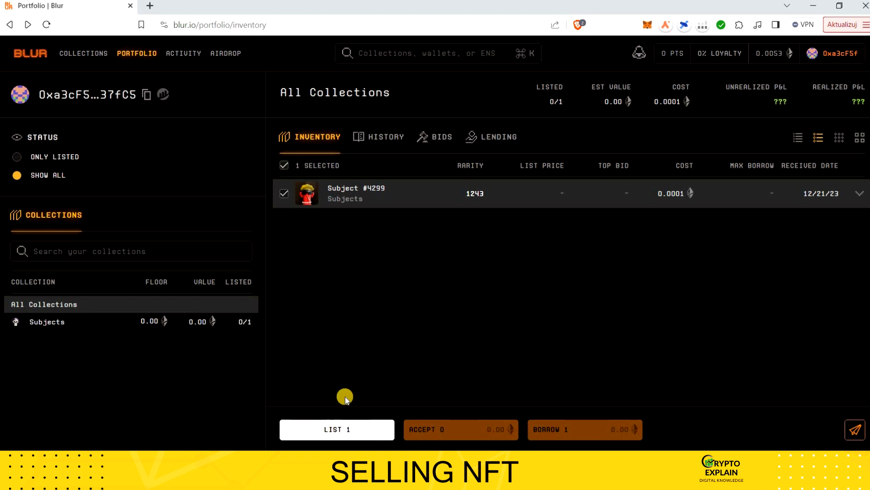
left_click(337, 429)
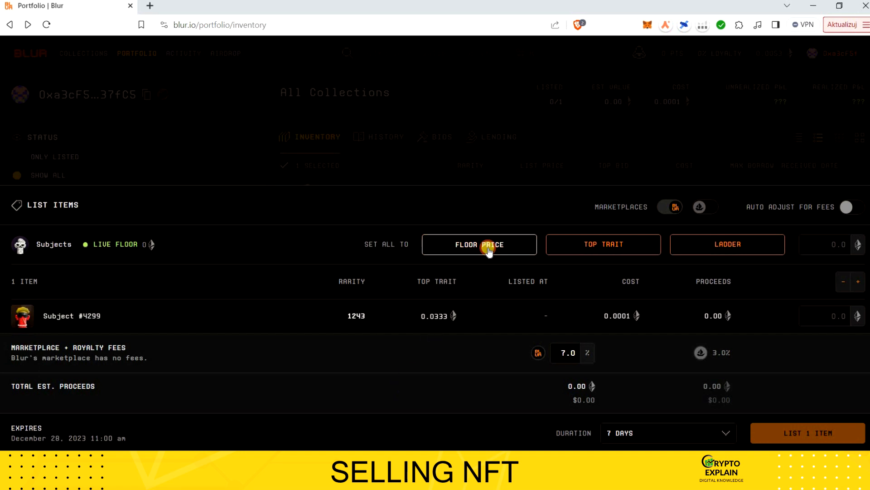
Step: Try the floor, top trait and ladder pricing presets for the Subject #4299 listing
left_click(478, 244)
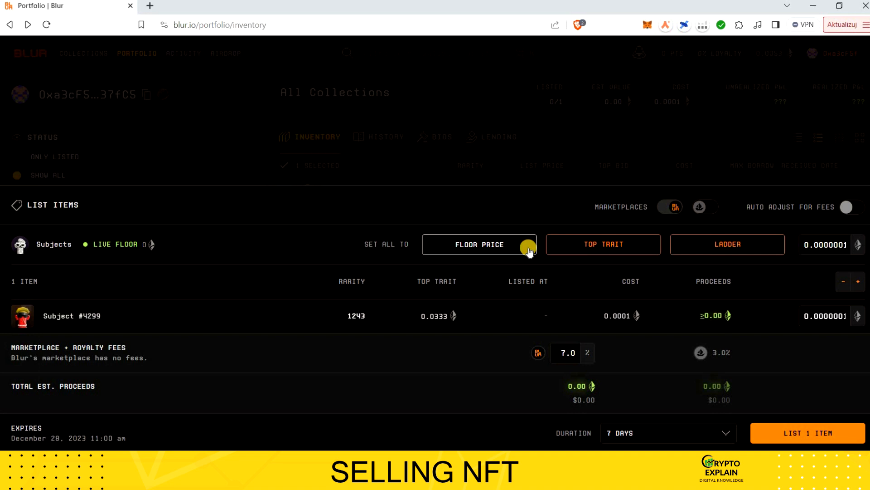
left_click(604, 244)
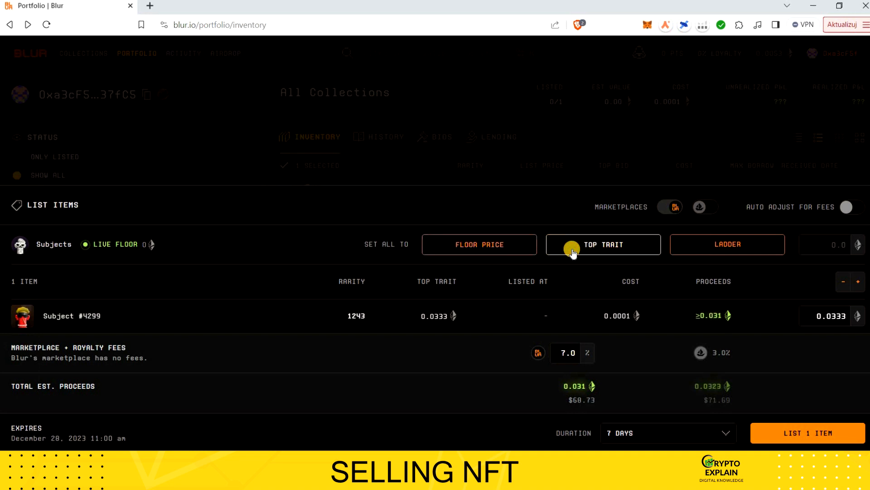
left_click(726, 244)
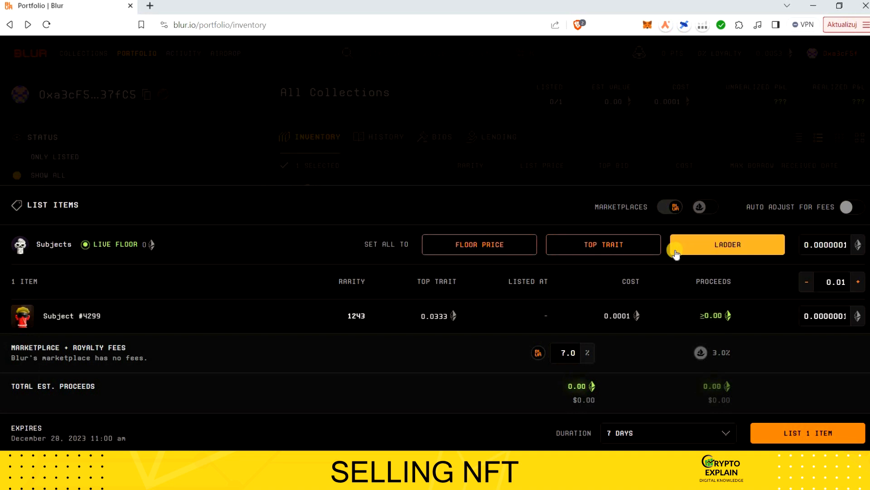
mouse_move(523, 244)
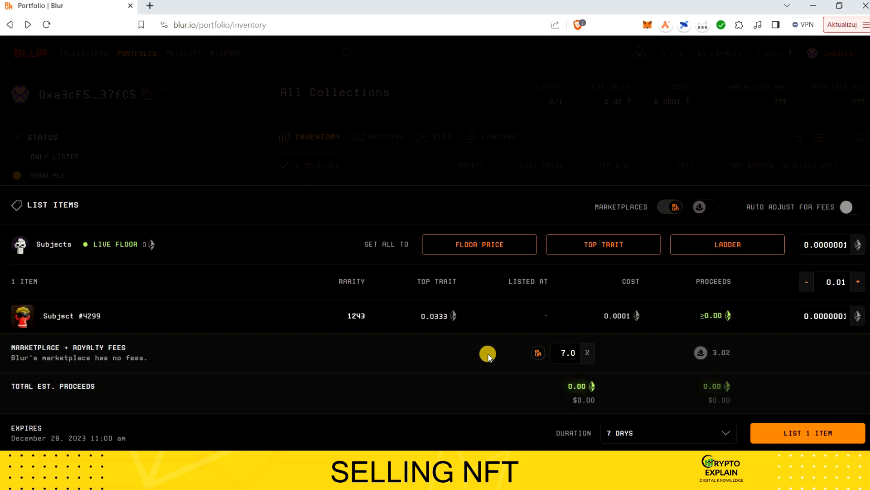
mouse_move(496, 355)
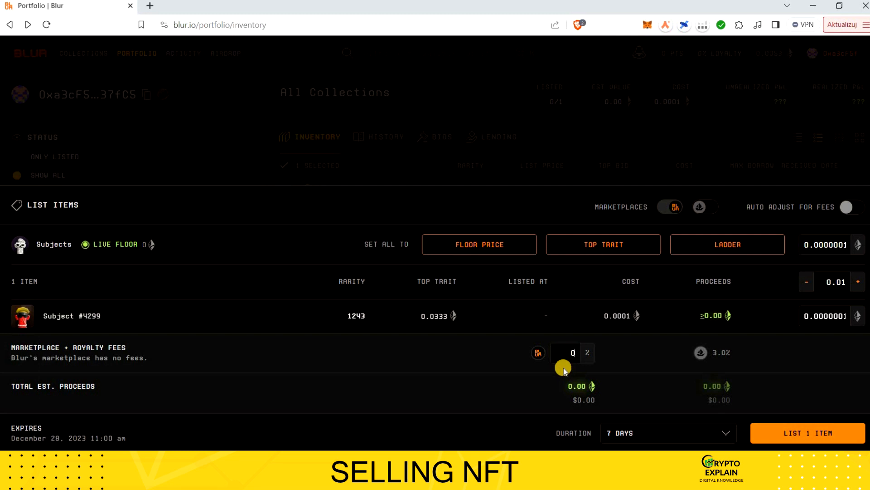
Step: Set the marketplace fee to 0.5%, giving 0.995 ETH estimated proceeds on a 1 ETH price
type("0.5")
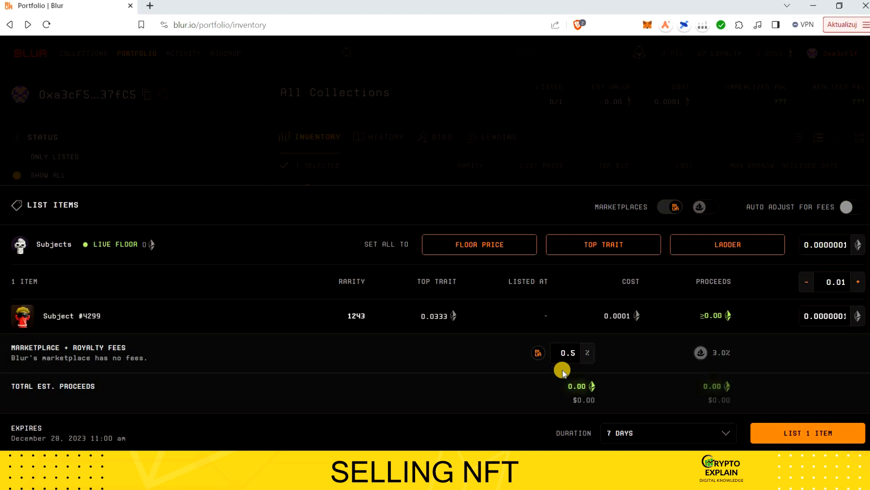
mouse_move(707, 360)
type("1")
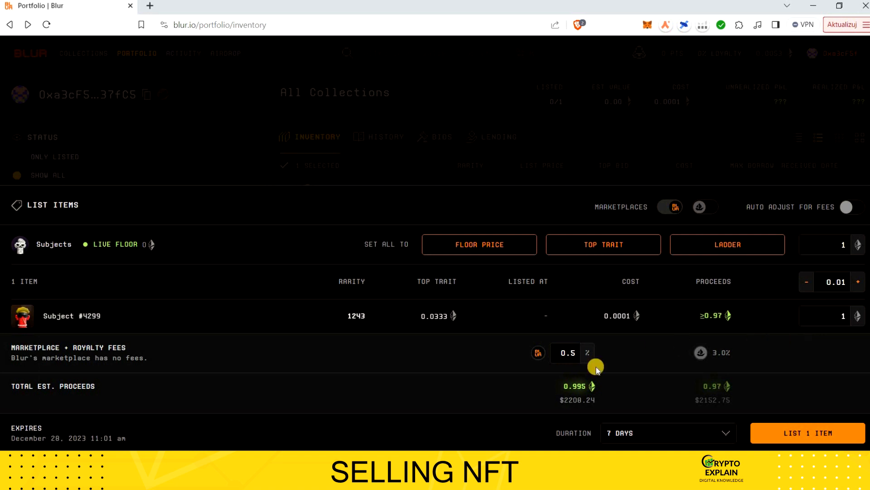
mouse_move(572, 415)
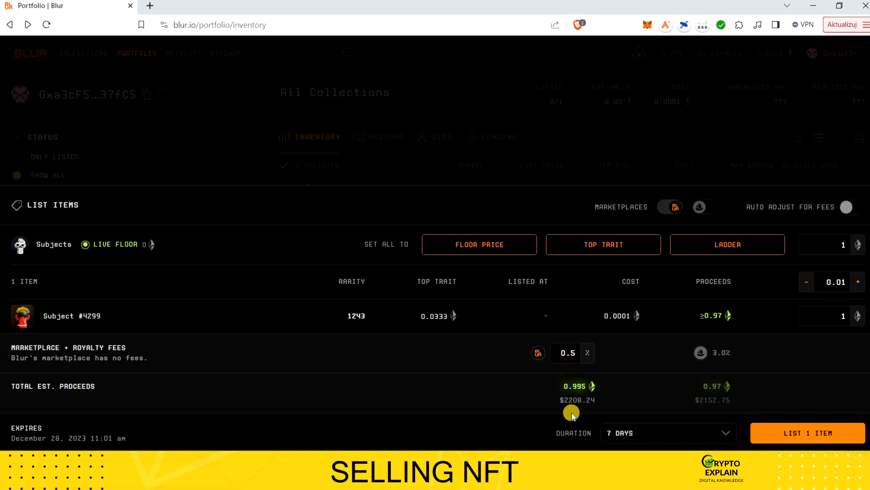
mouse_move(712, 415)
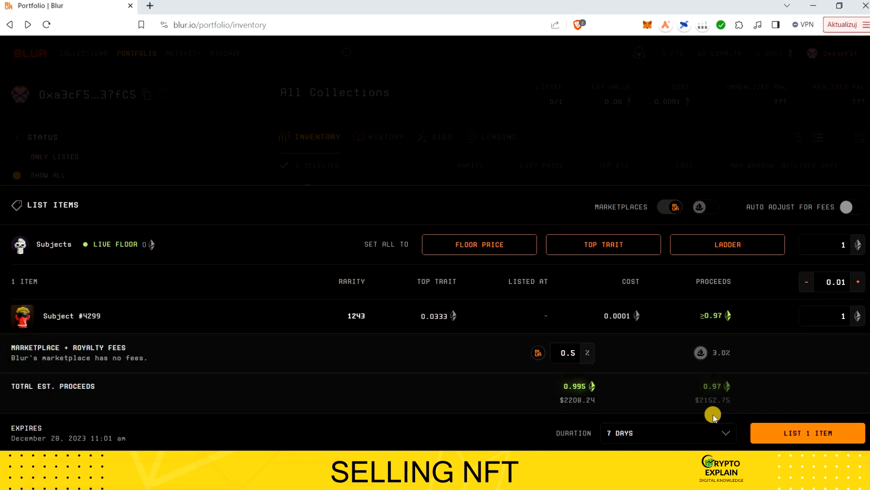
mouse_move(711, 375)
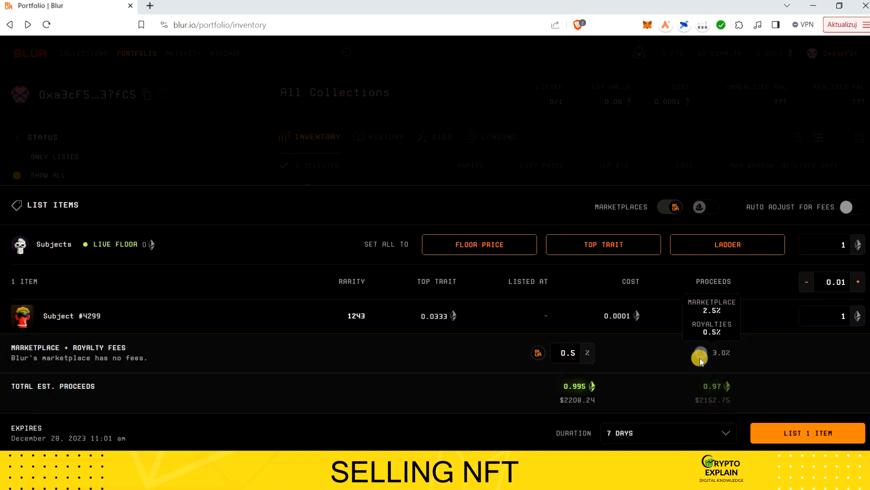
mouse_move(691, 433)
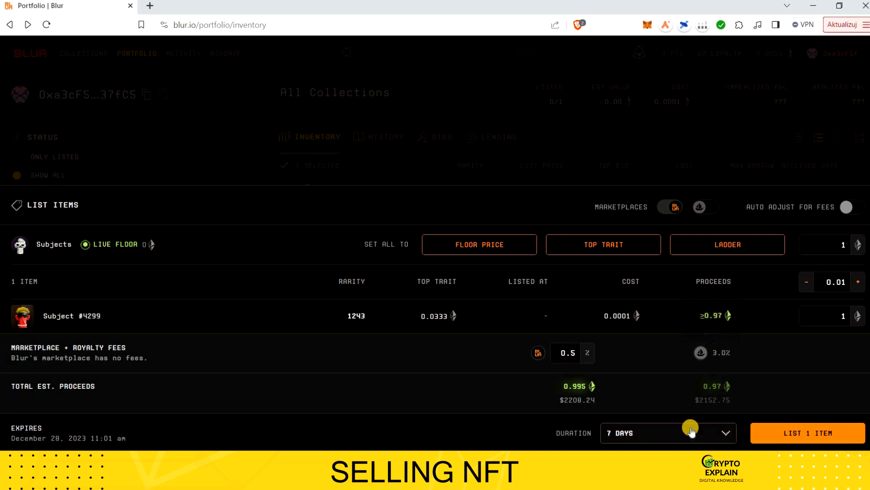
Step: Set the listing duration to 6 Months and submit the 1 ETH listing for Subject #4299
left_click(668, 433)
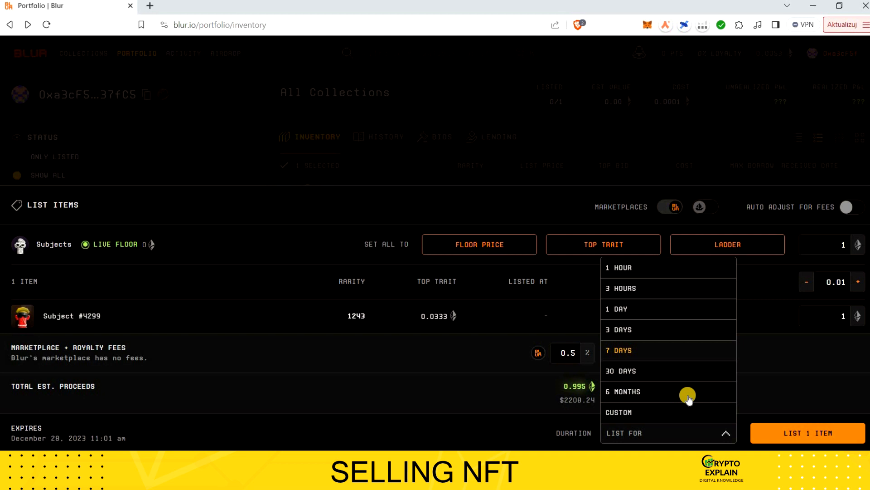
left_click(624, 391)
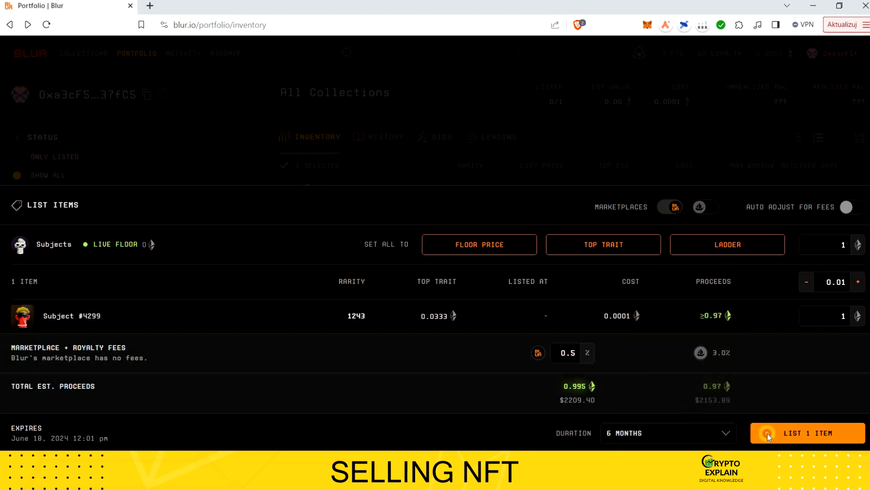
left_click(807, 432)
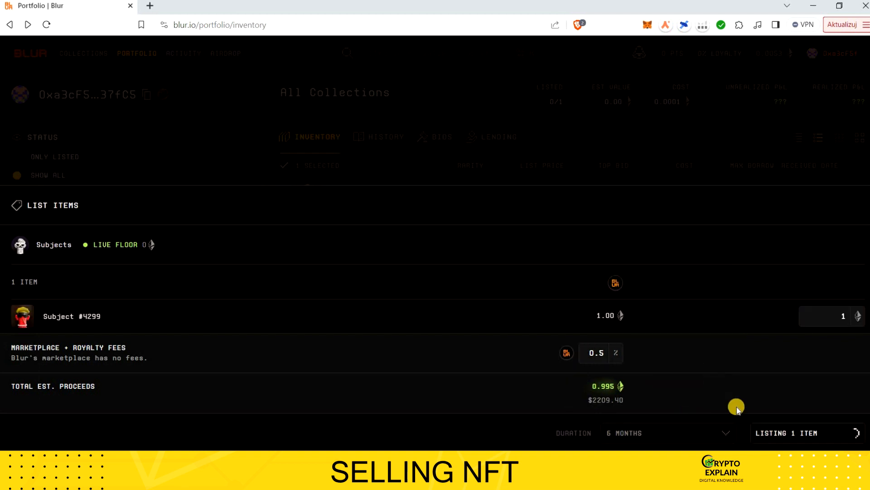
Step: Approve Blur's access to the Subjects NFTs in MetaMask at Low gas, accepting the risk warning
left_click(785, 432)
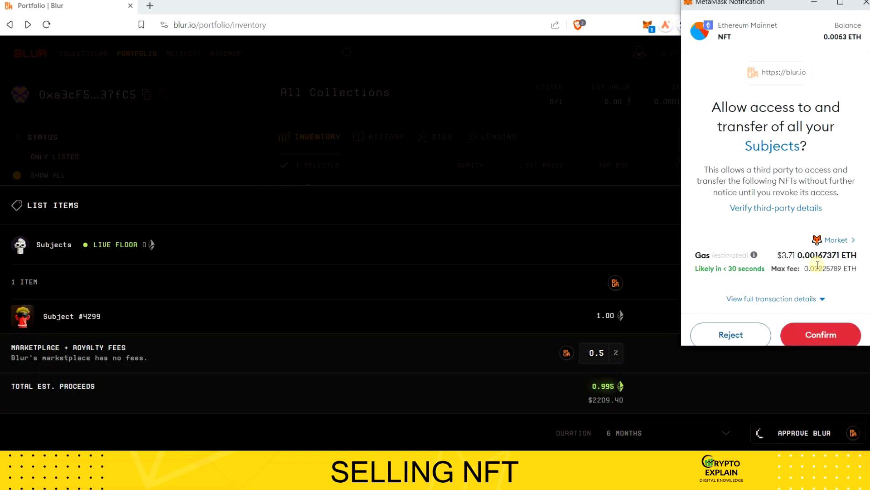
left_click(834, 239)
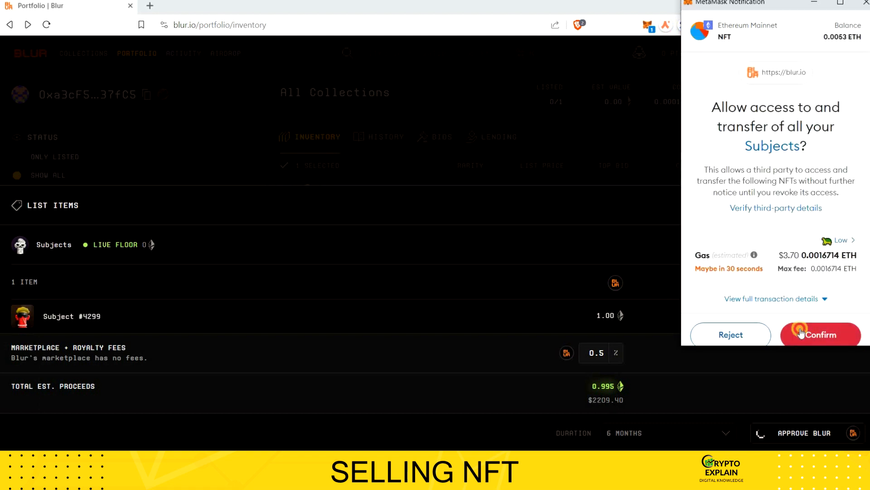
left_click(821, 334)
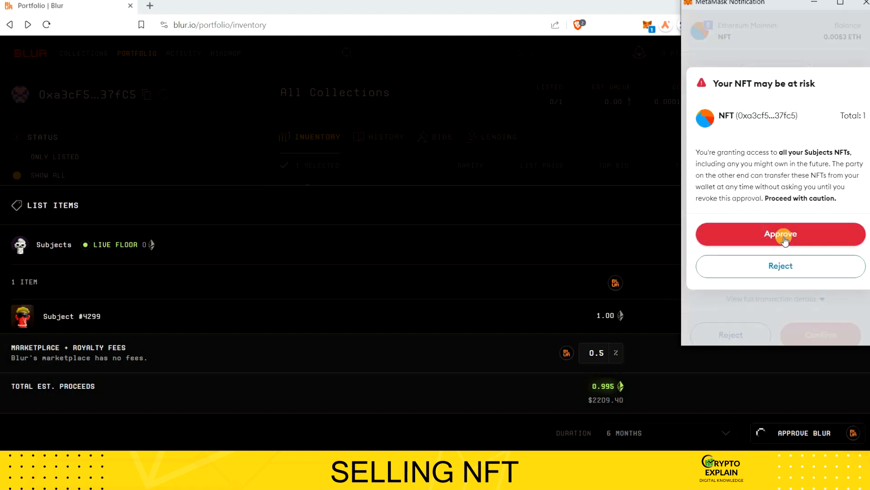
left_click(780, 234)
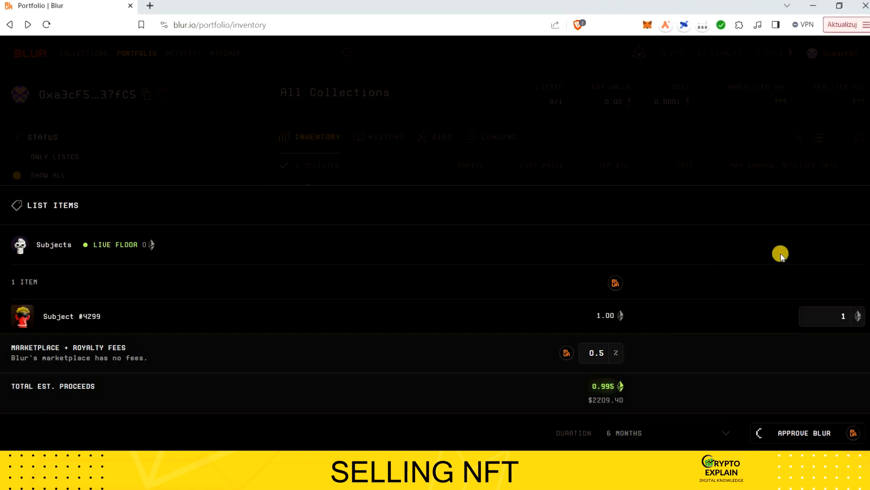
mouse_move(682, 316)
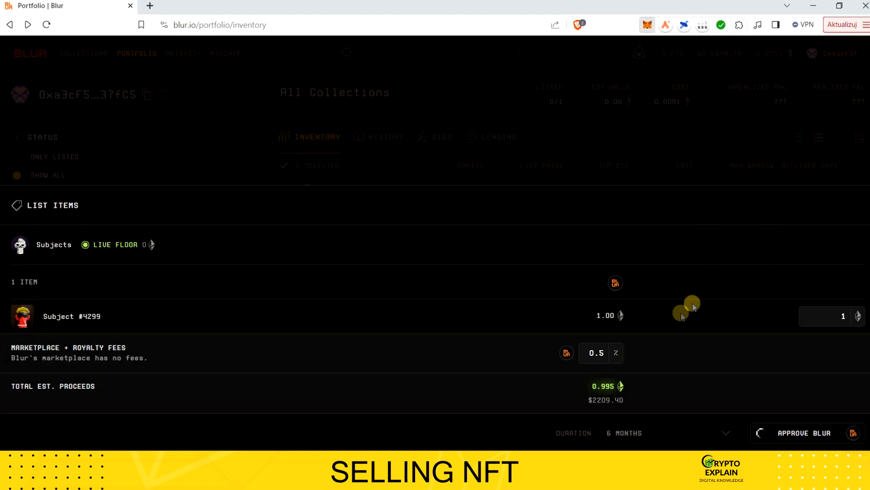
left_click(647, 25)
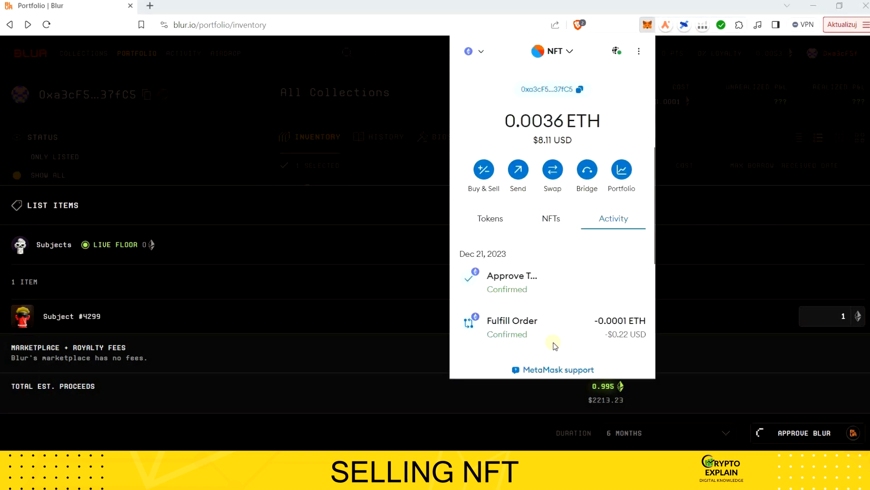
mouse_move(518, 302)
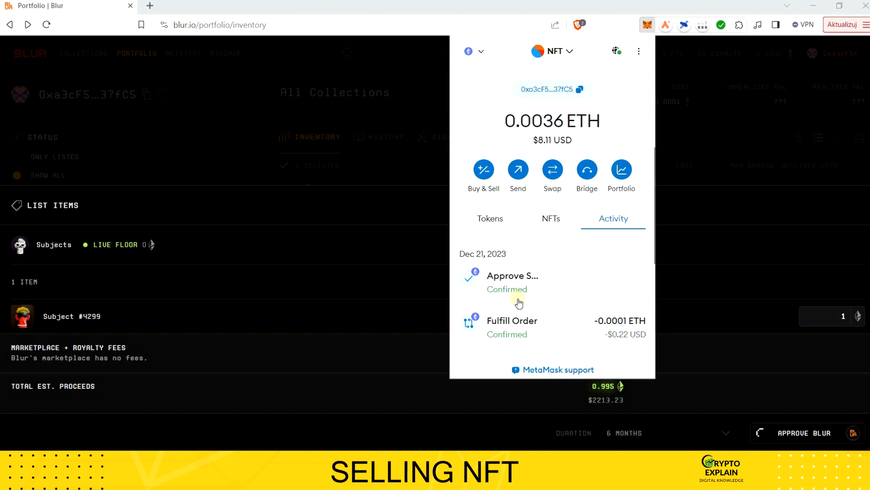
mouse_move(661, 405)
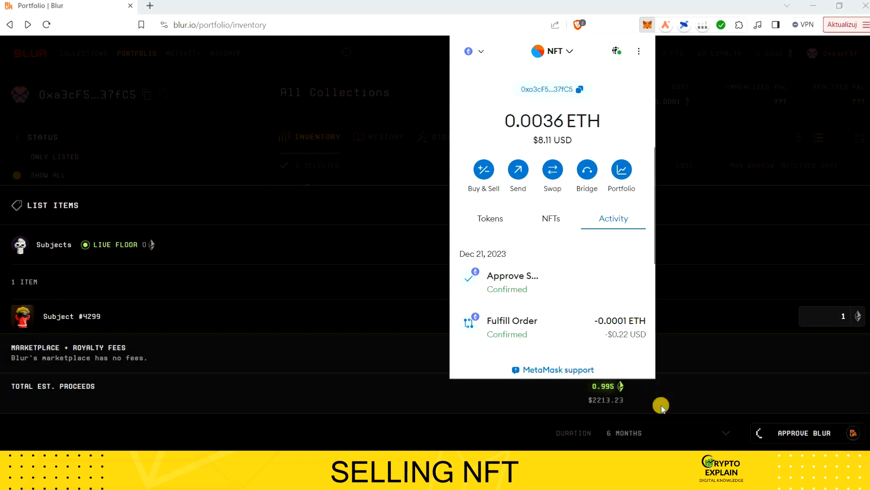
left_click(805, 432)
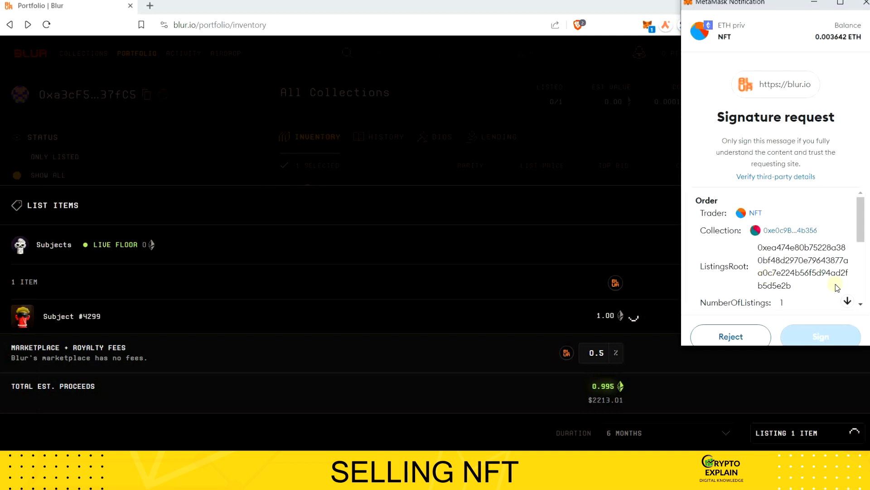
Step: Sign the MetaMask listing order for Subject #4299
scroll("down", 3)
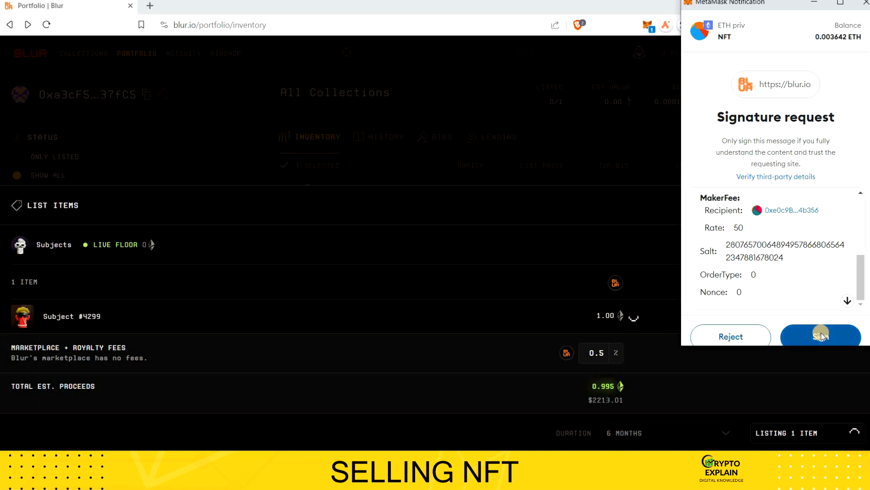
left_click(821, 336)
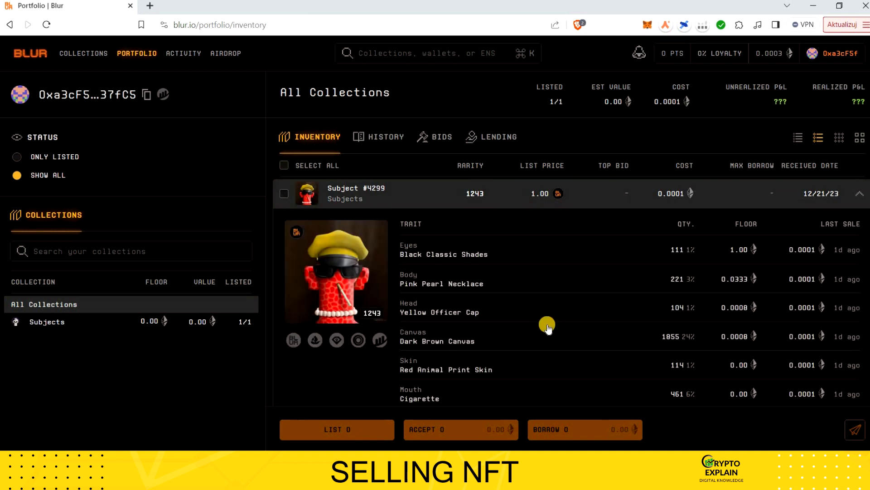
Step: Review Subject #4299 listed at 1.00 ETH, 1/1 listed, then collapse its trait details
scroll("down", 3)
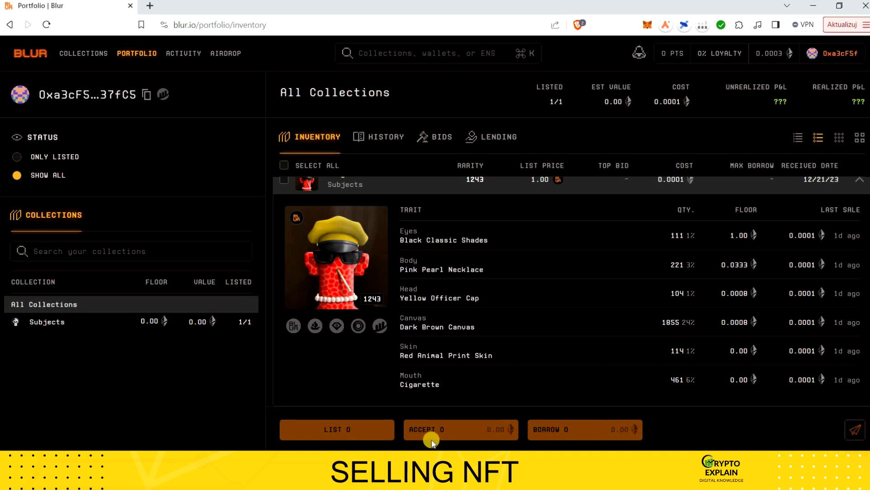
mouse_move(459, 439)
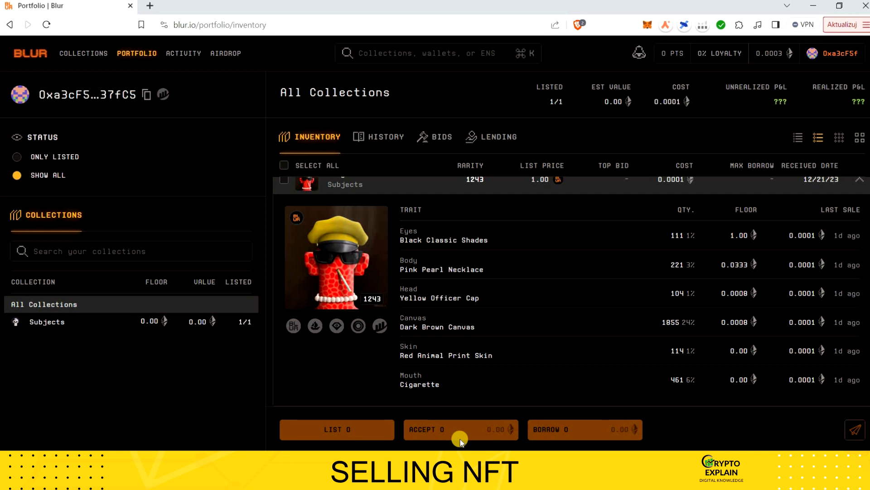
mouse_move(445, 444)
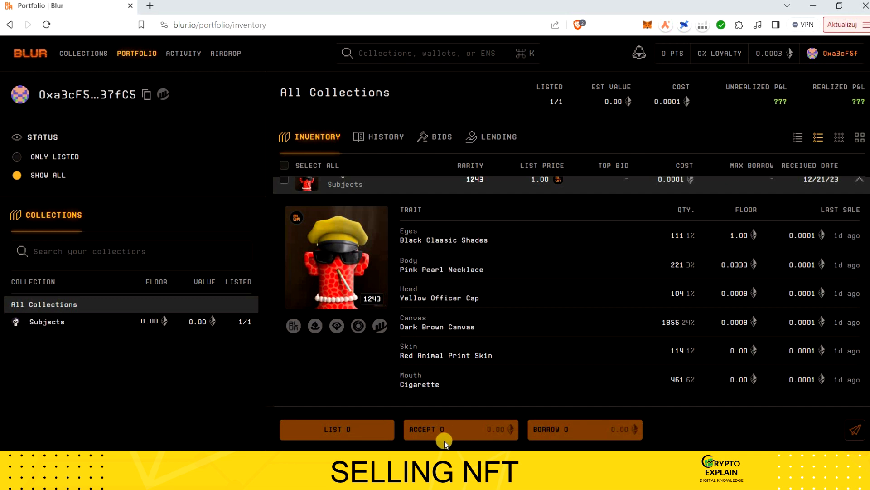
mouse_move(422, 436)
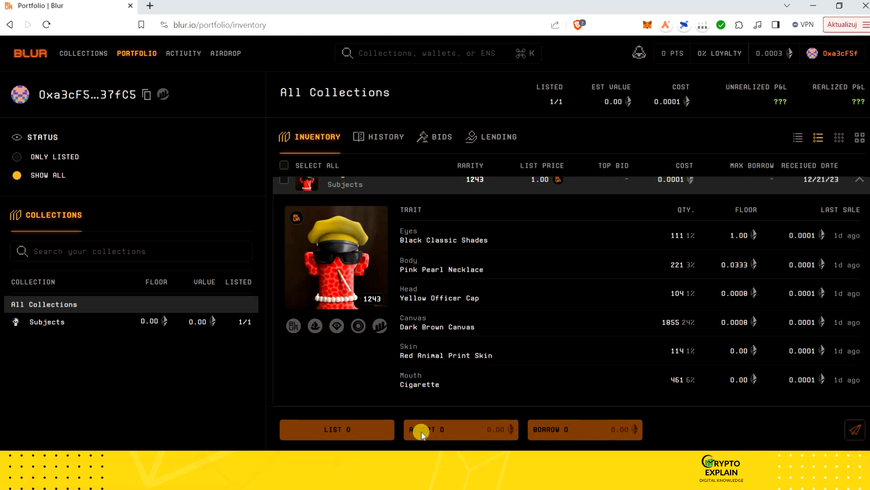
mouse_move(466, 429)
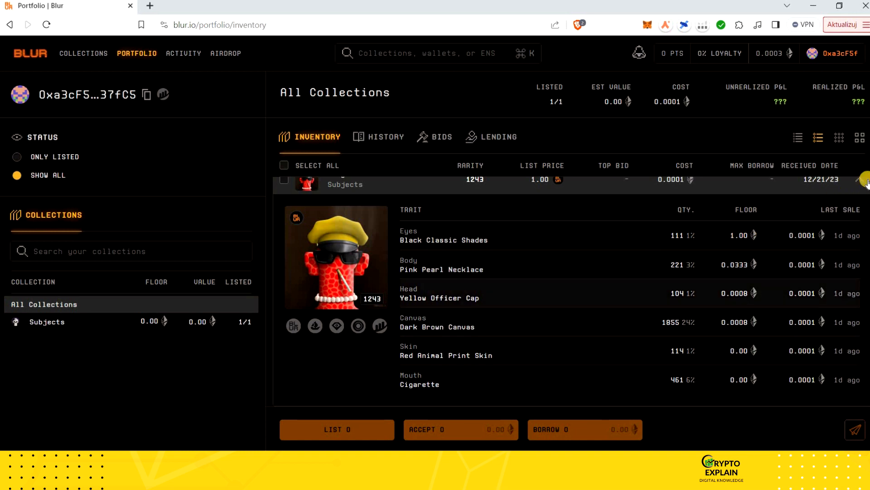
left_click(860, 193)
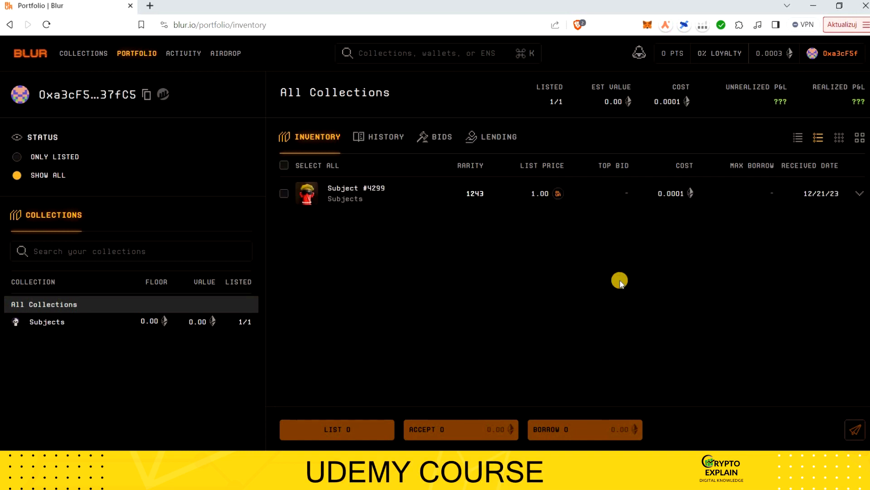